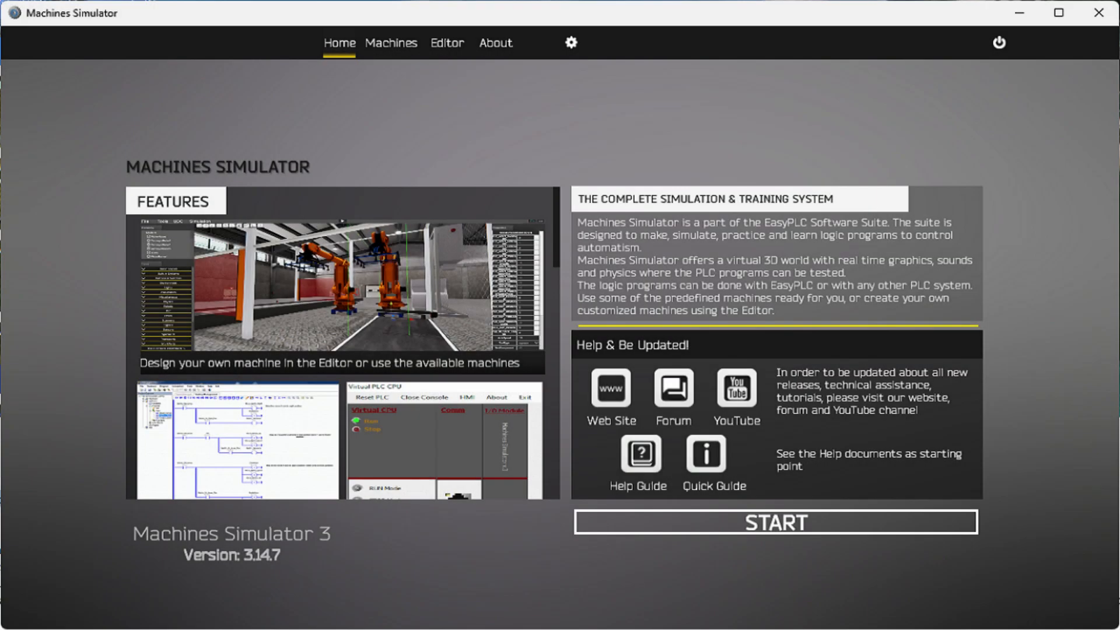
- Browse the Machines catalogue and display the Automated Parking machine's description
click(773, 521)
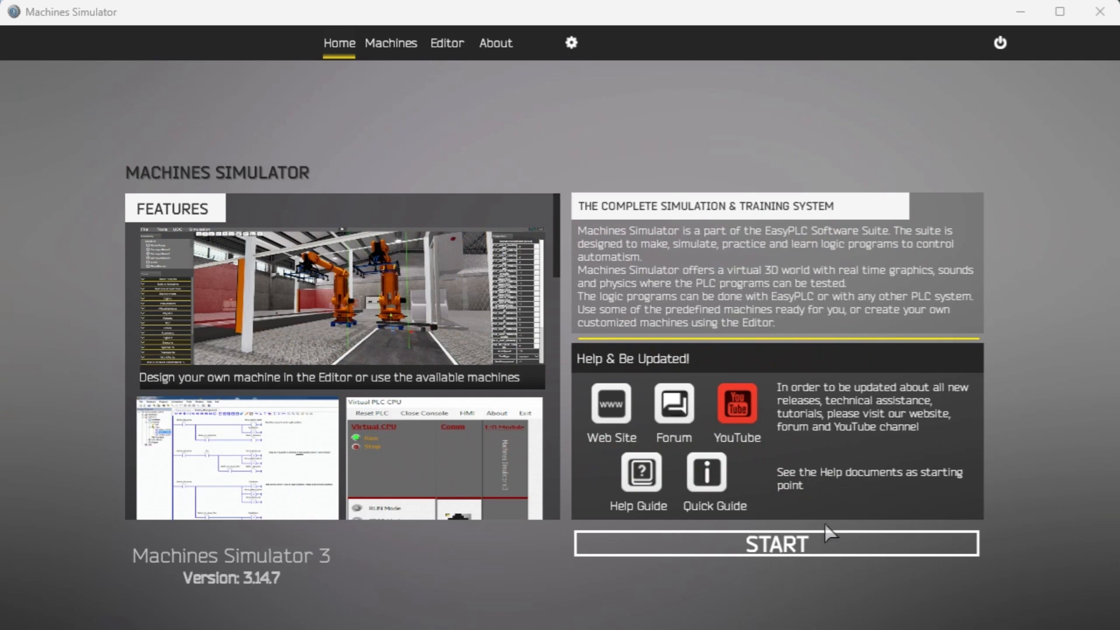
mouse_move(413, 60)
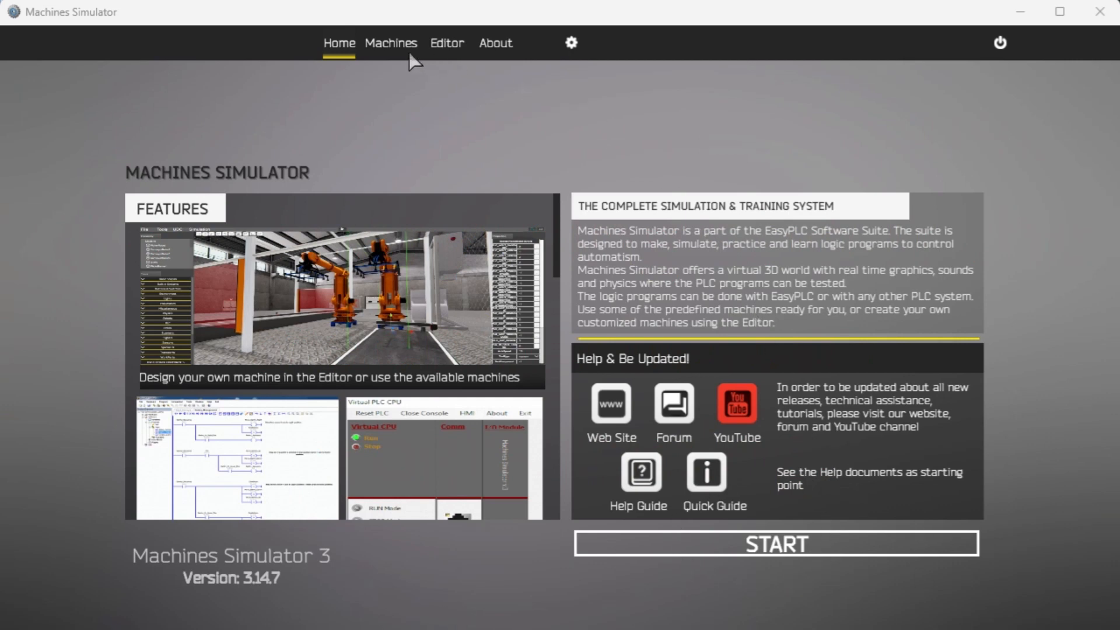
click(391, 44)
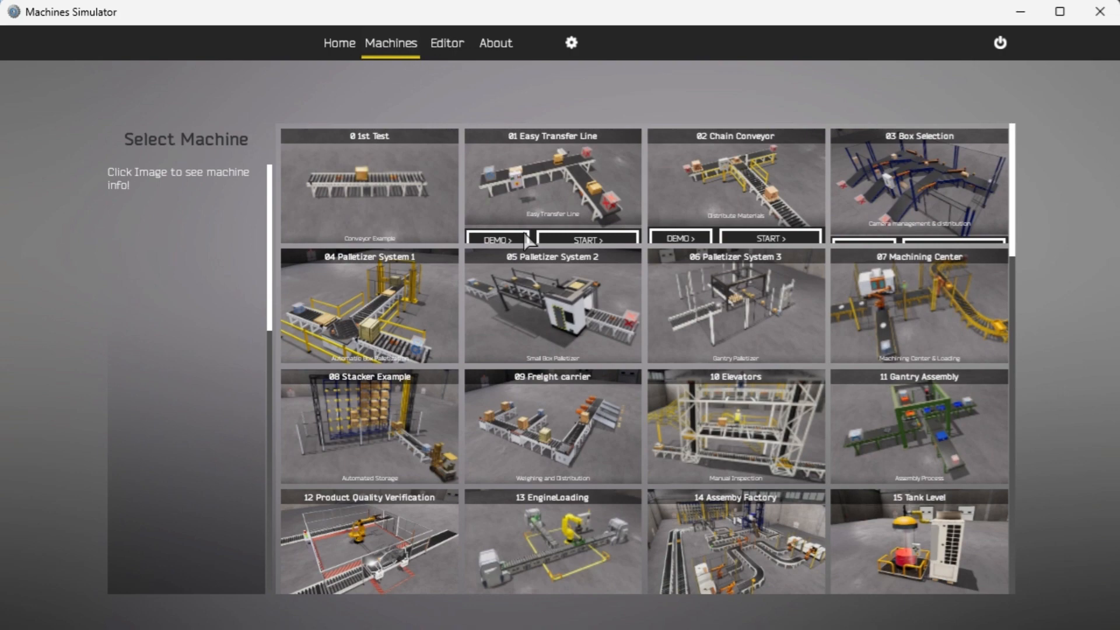
scroll(down, 3)
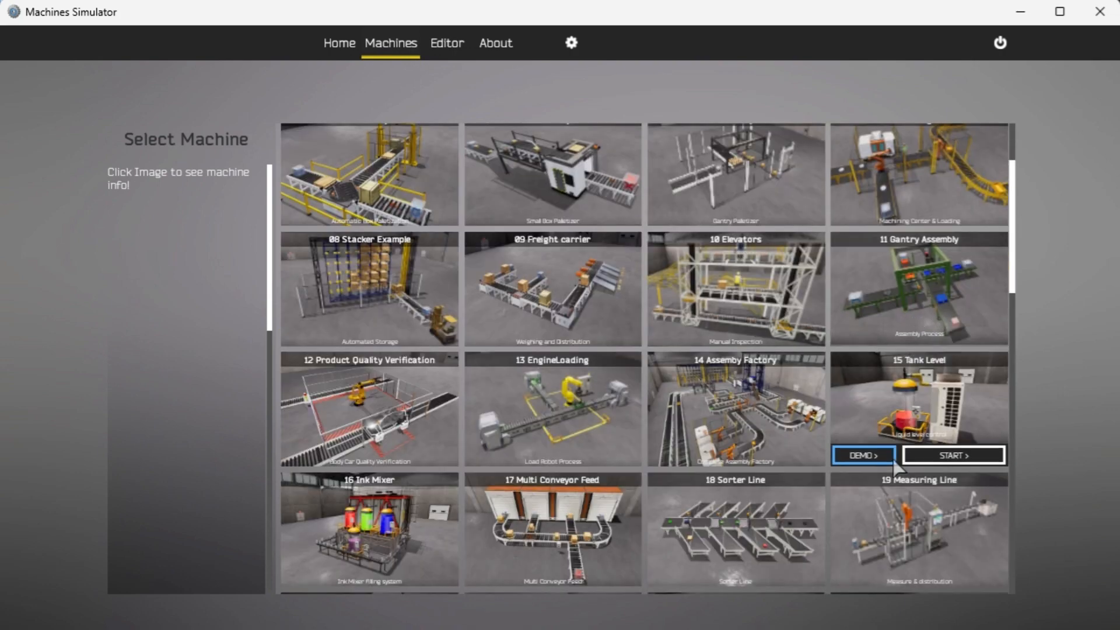
scroll(down, 3)
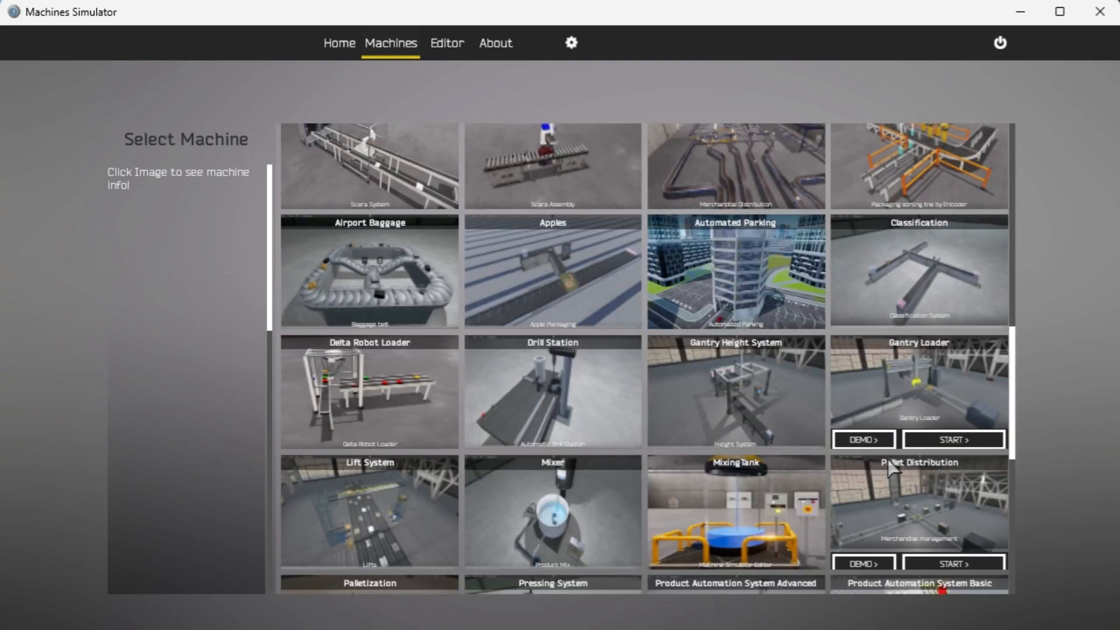
mouse_move(781, 270)
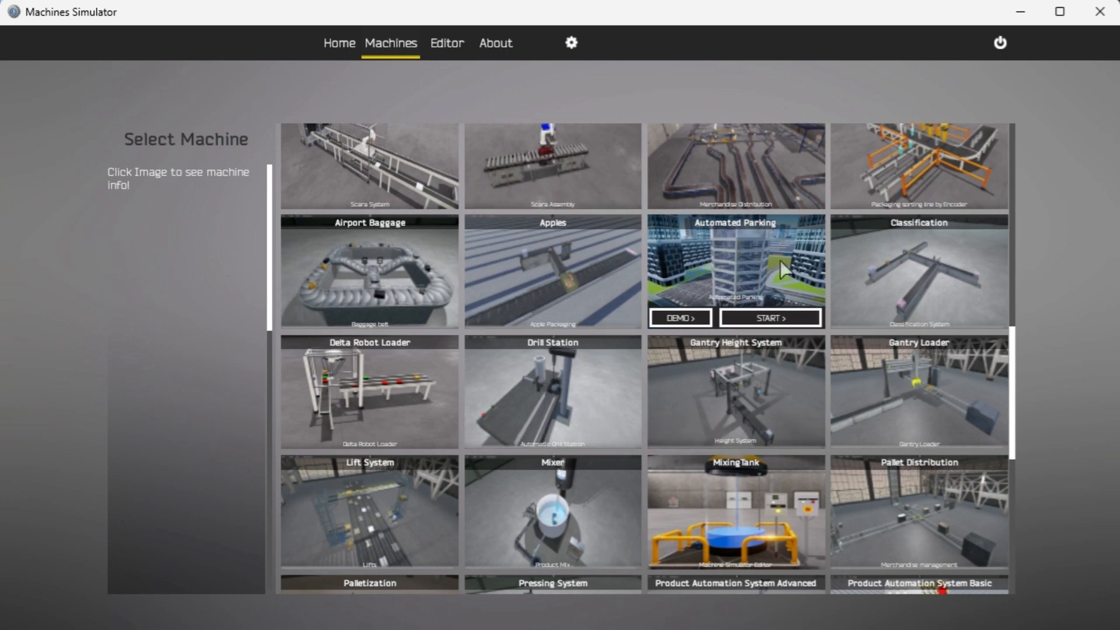
click(734, 272)
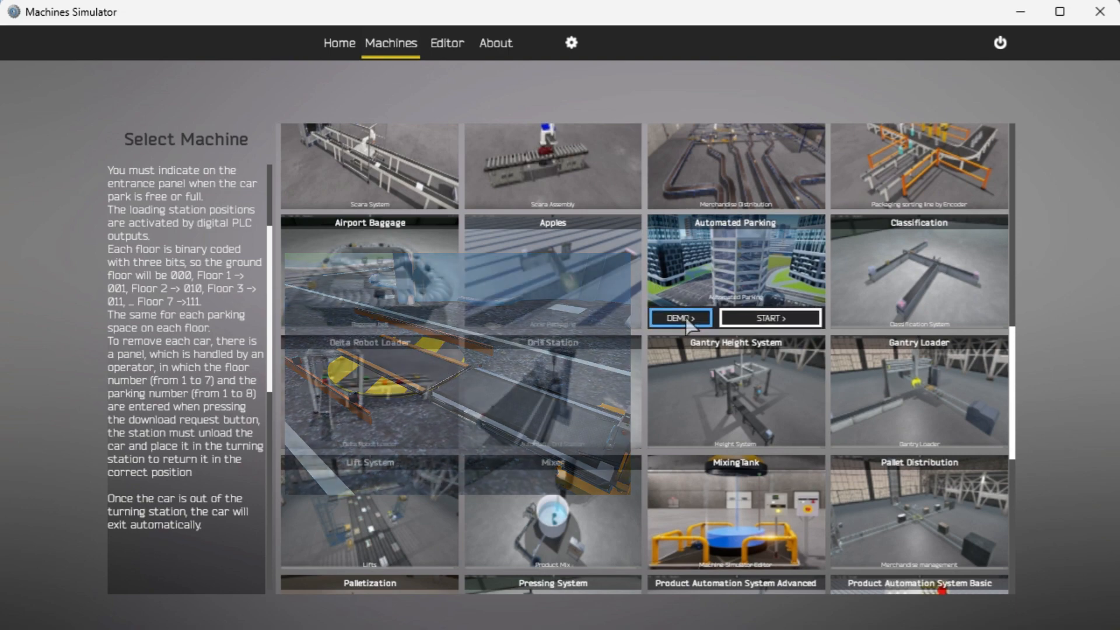
- Launch the Automated Parking machine in DEMO mode
click(679, 318)
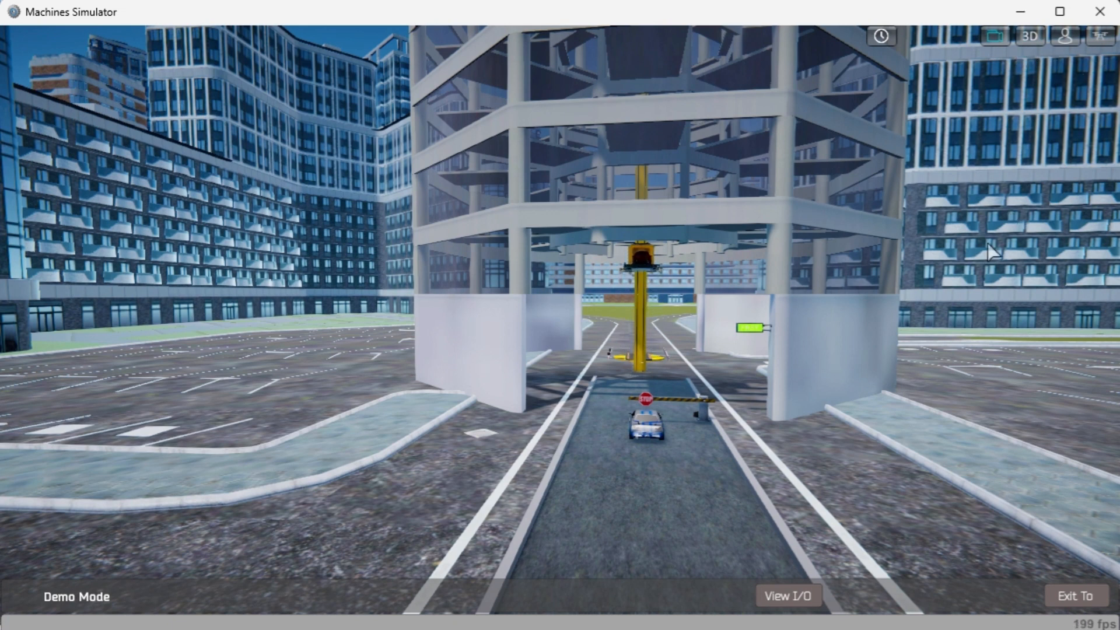
mouse_move(596, 28)
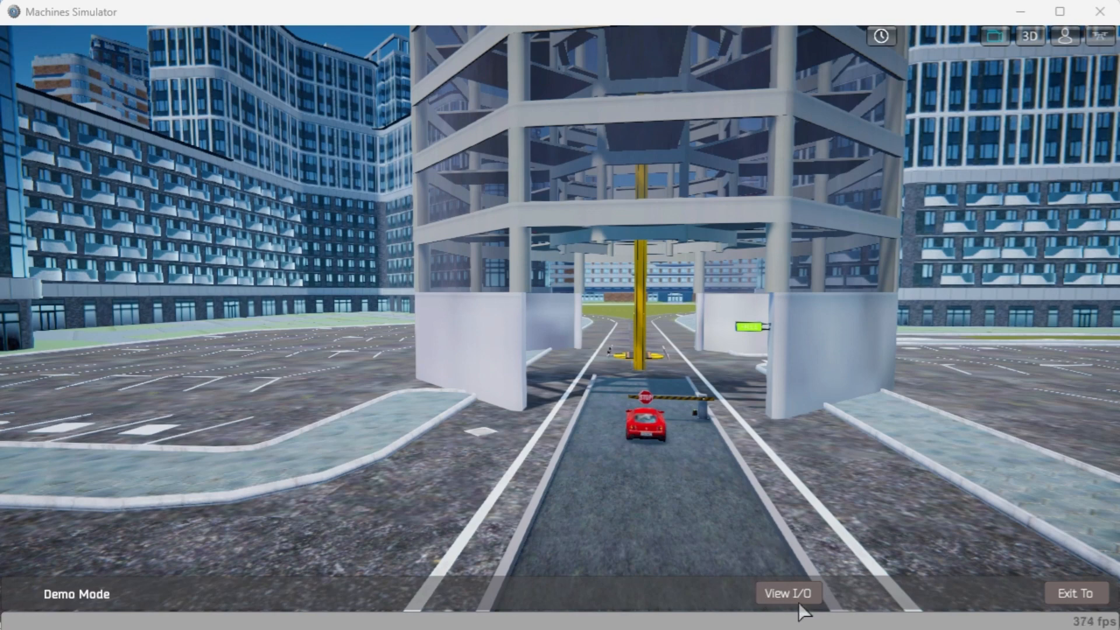
- Show the I/O lists, checking Analog Outputs then returning to Digital Outputs
click(787, 593)
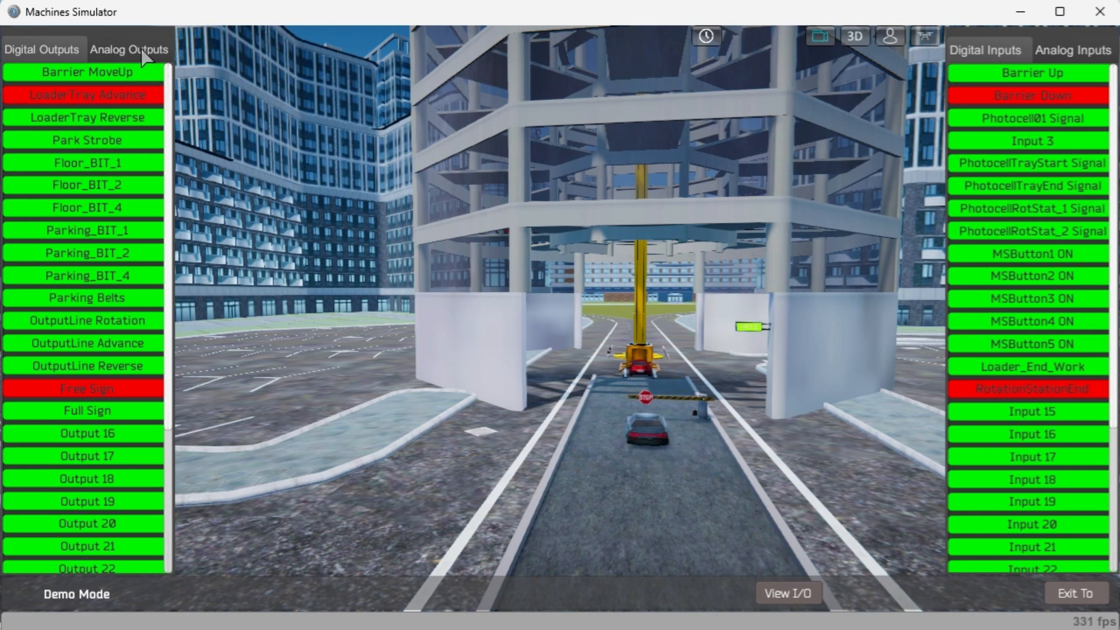
click(130, 49)
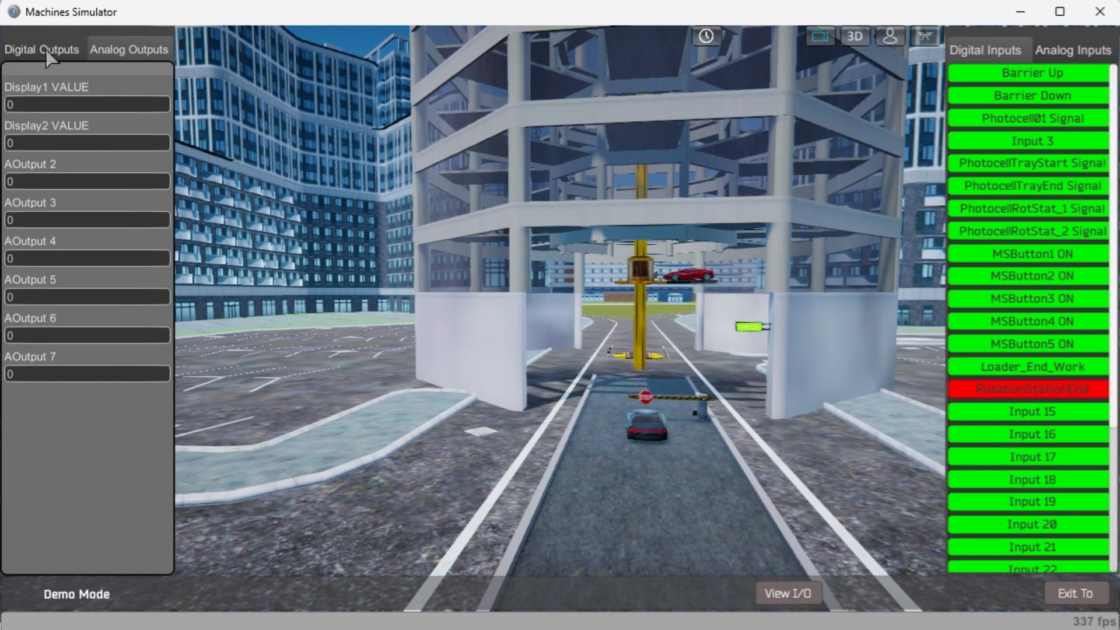
click(42, 49)
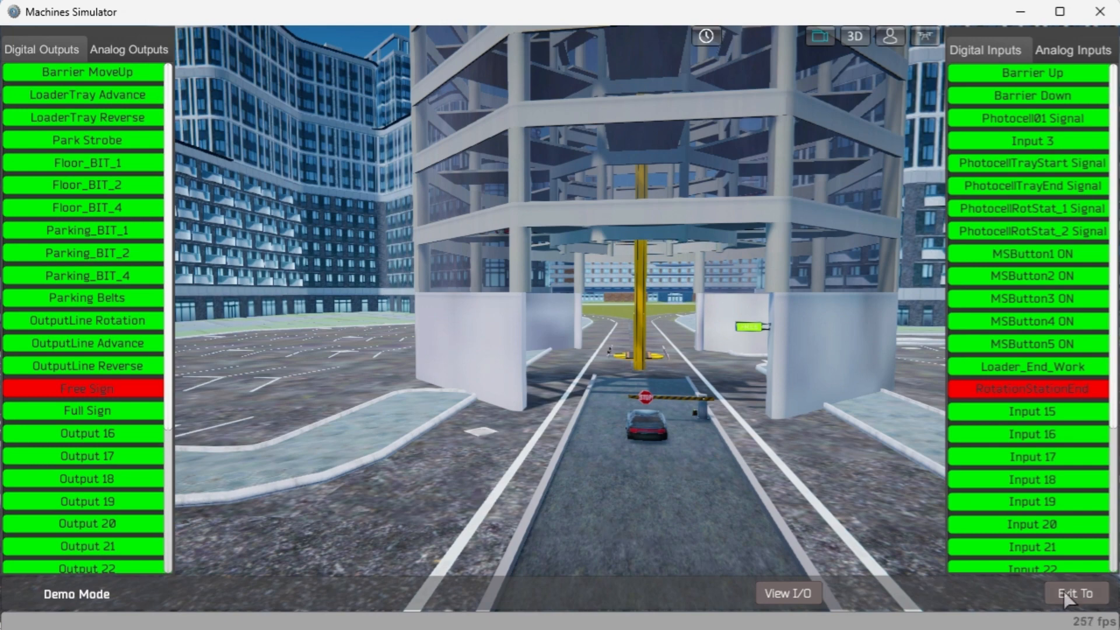
- Exit the demo and START Automated Parking in normal mode from the catalogue
click(1074, 593)
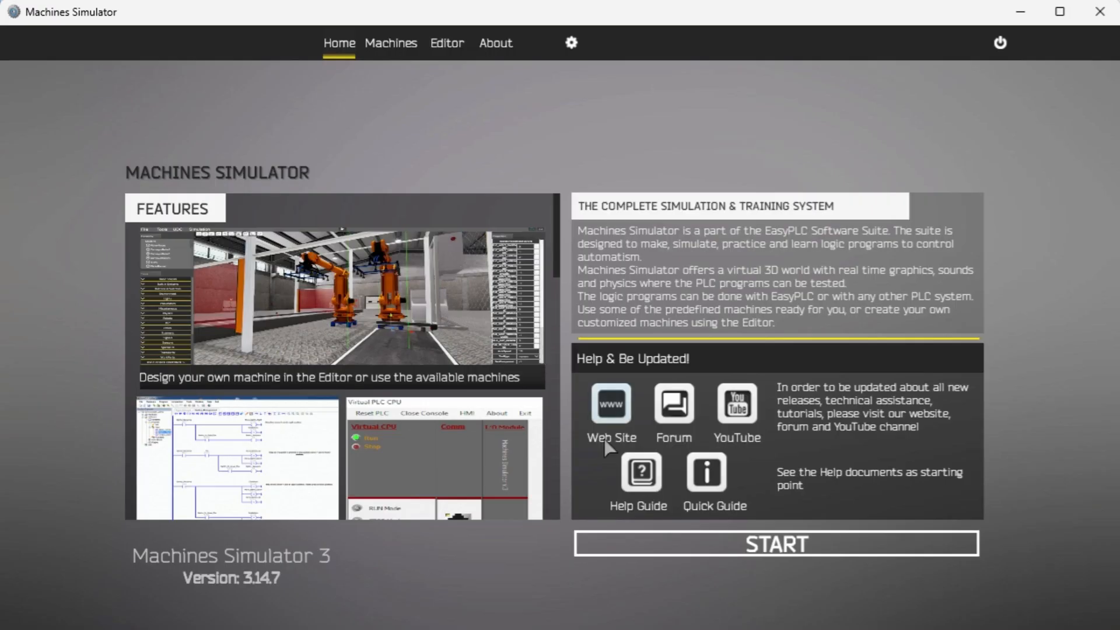
click(390, 44)
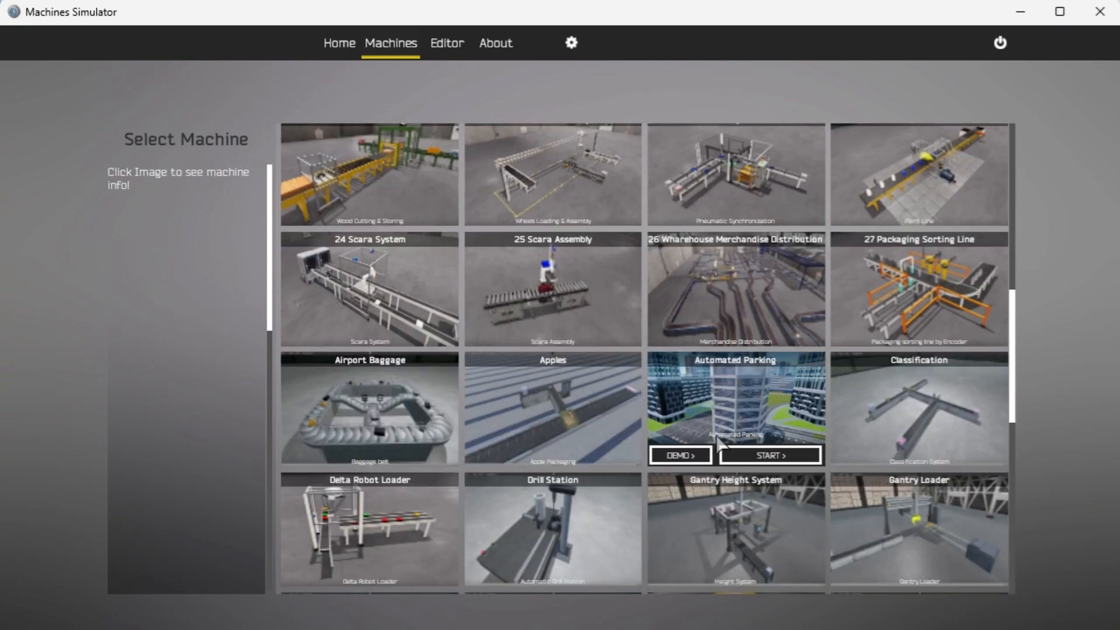
click(768, 455)
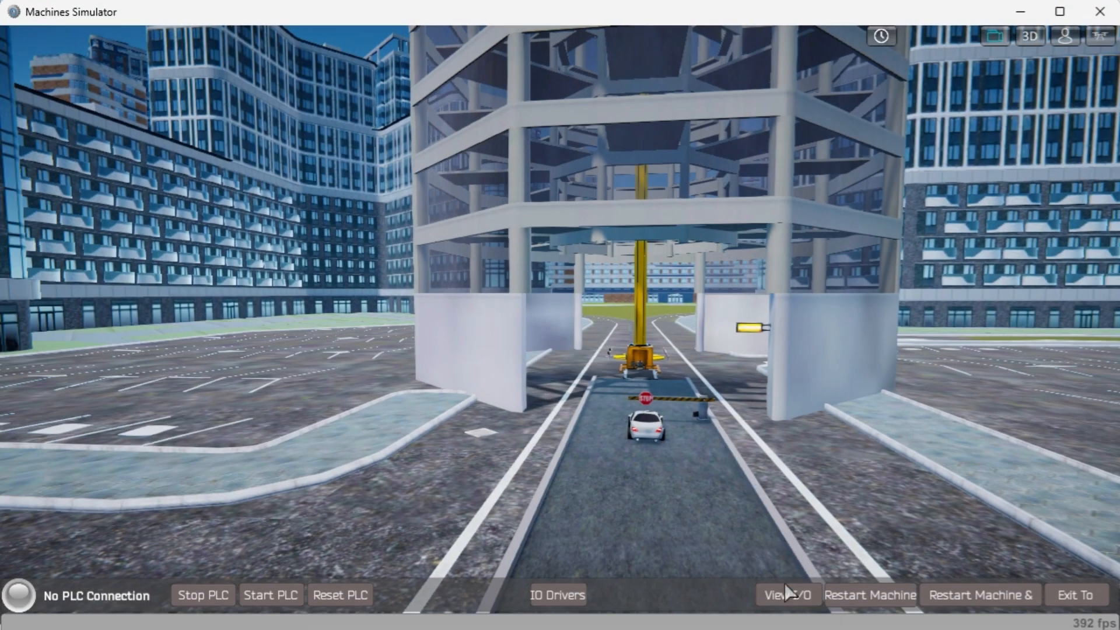
- Show the I/O lists and pulse the entrance barrier output to load the car onto the tray
click(786, 595)
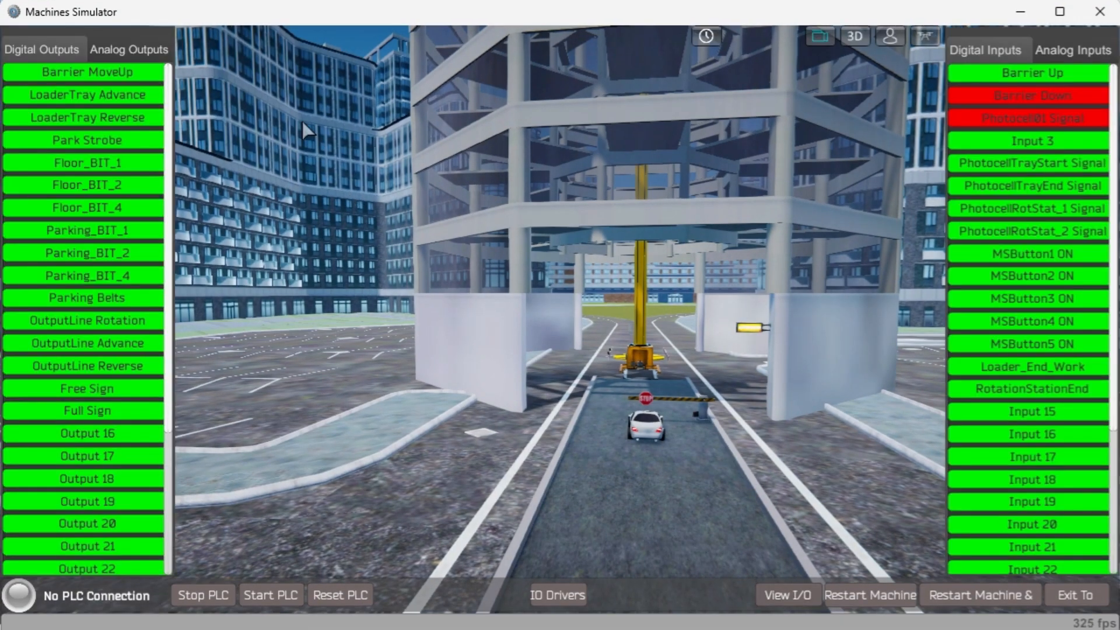
mouse_move(111, 117)
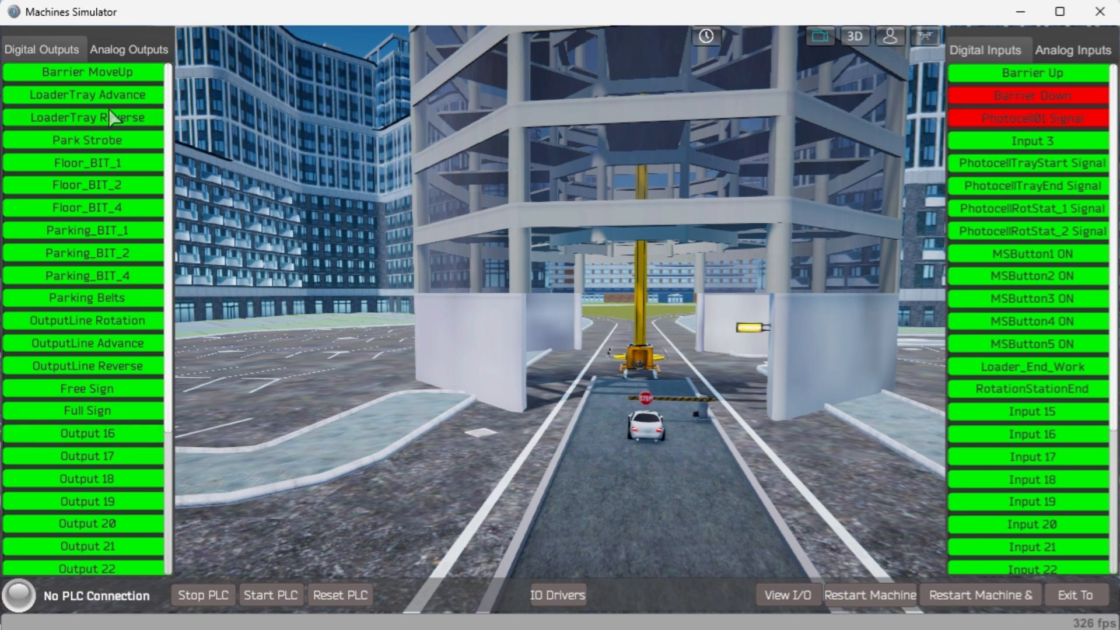
mouse_move(107, 78)
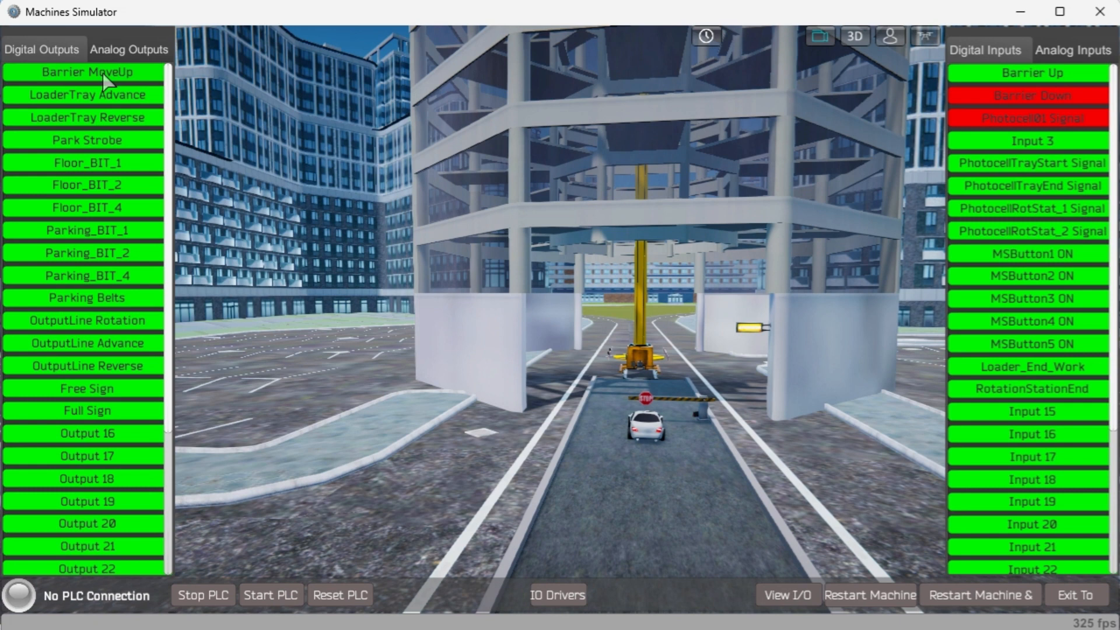
click(85, 71)
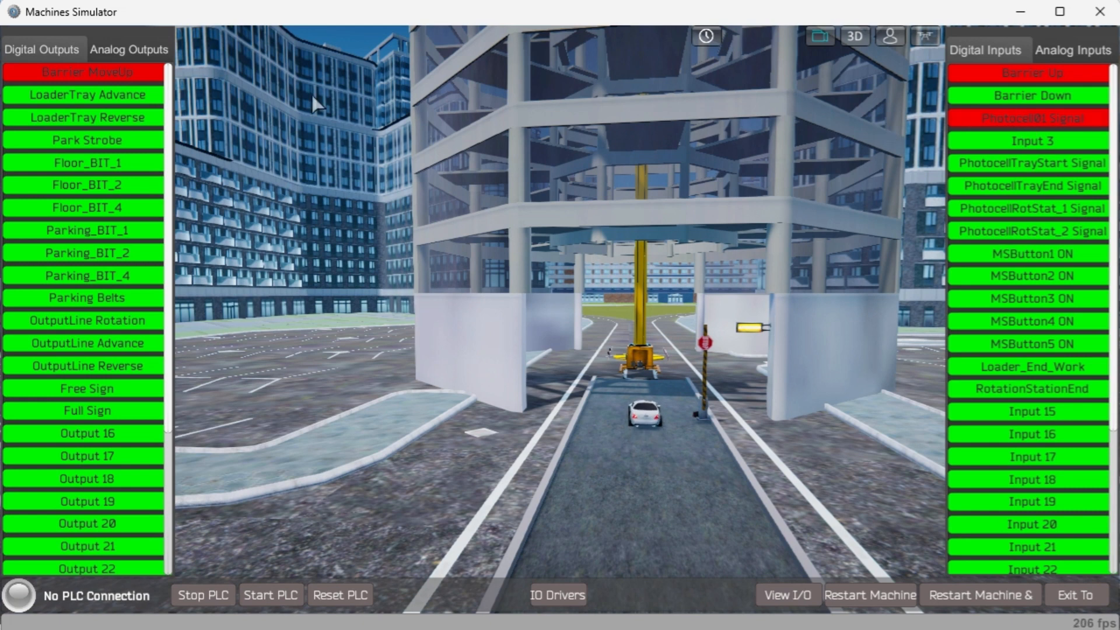
click(85, 71)
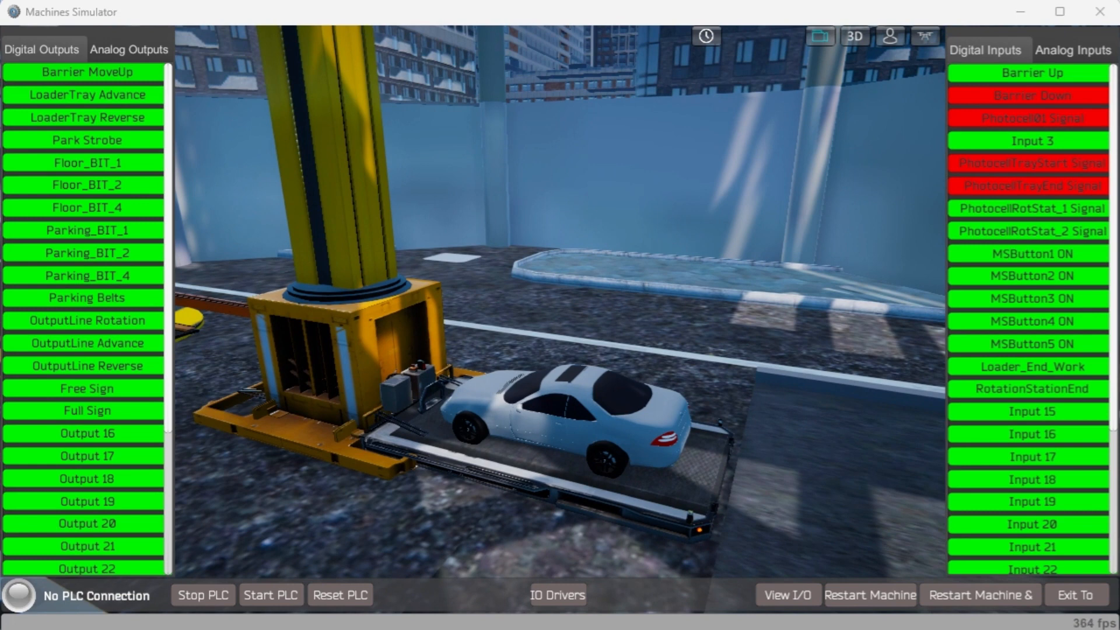
mouse_move(521, 499)
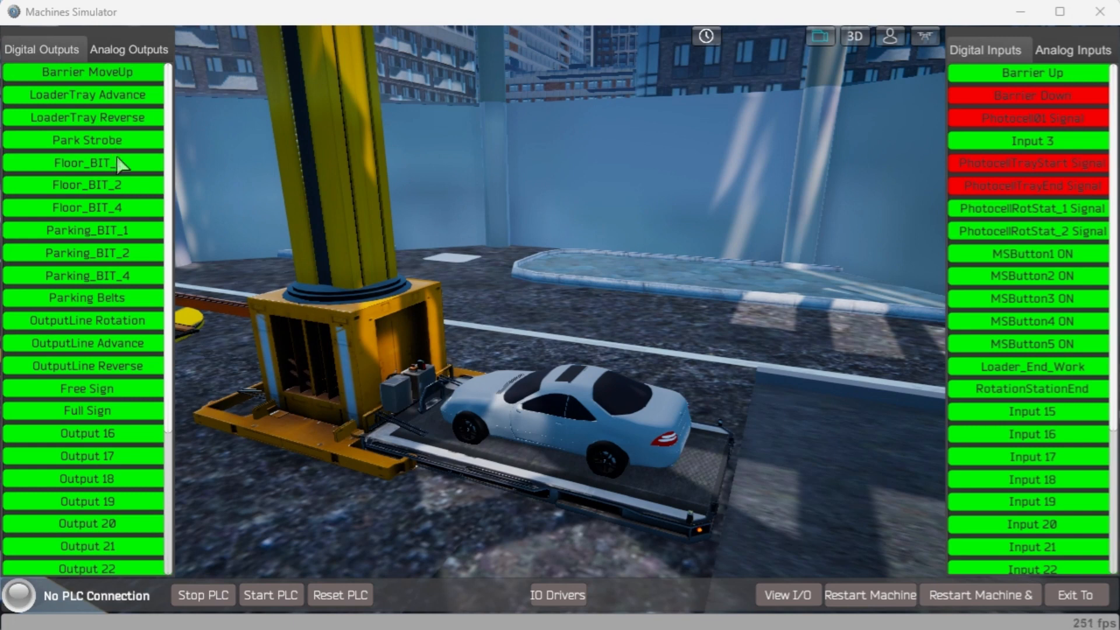
- Advance the tray briefly, select Floor_BIT_1 and pulse Park Strobe to lift the car to floor 1
click(85, 95)
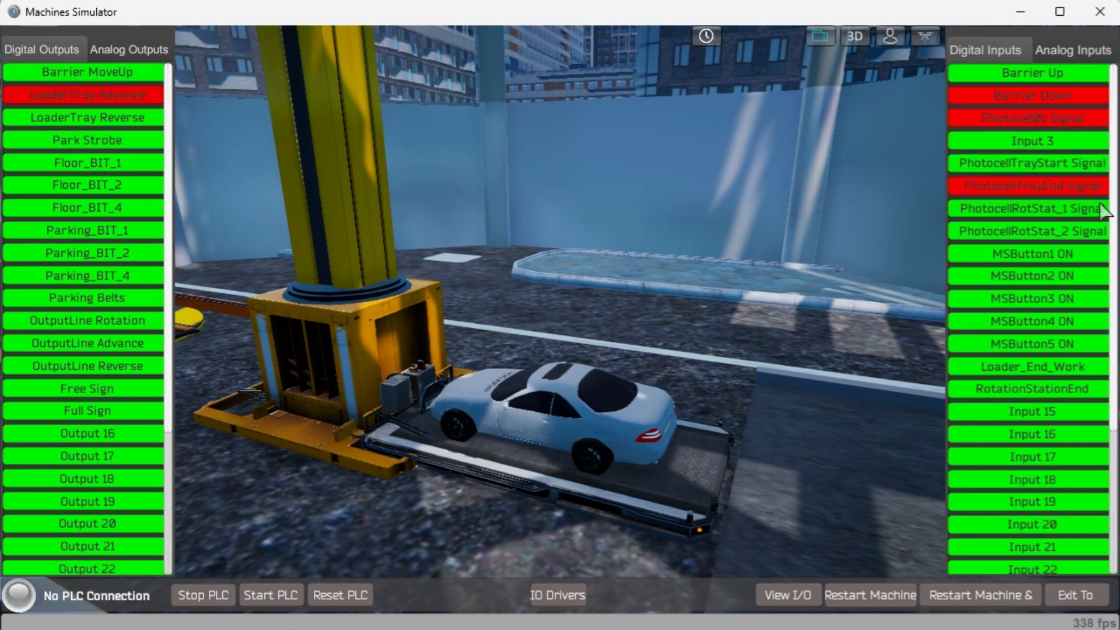
click(85, 95)
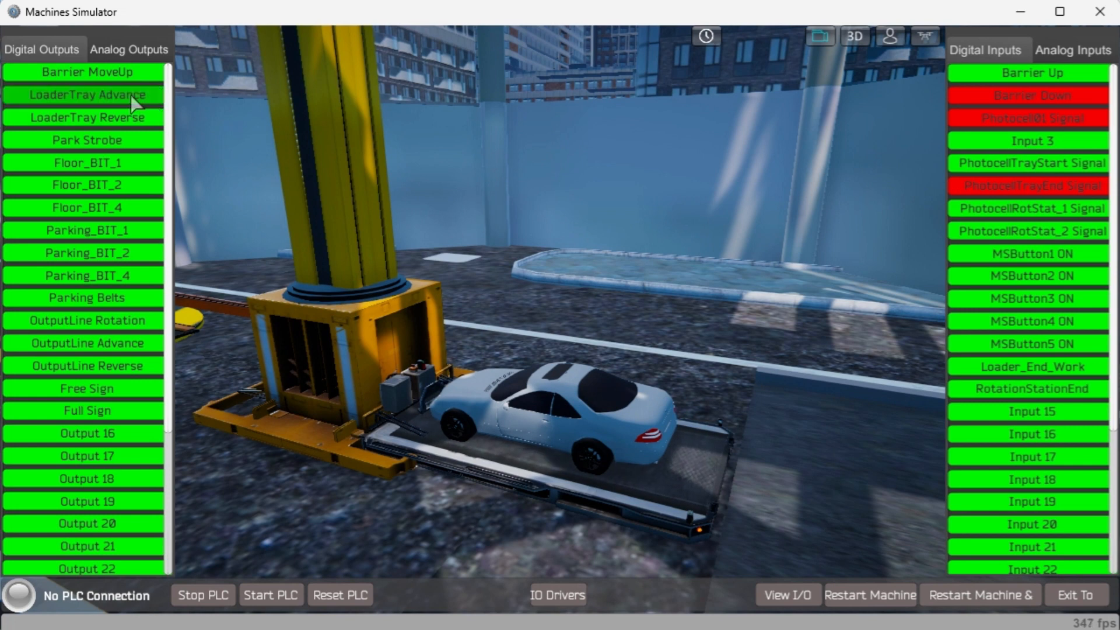
mouse_move(120, 169)
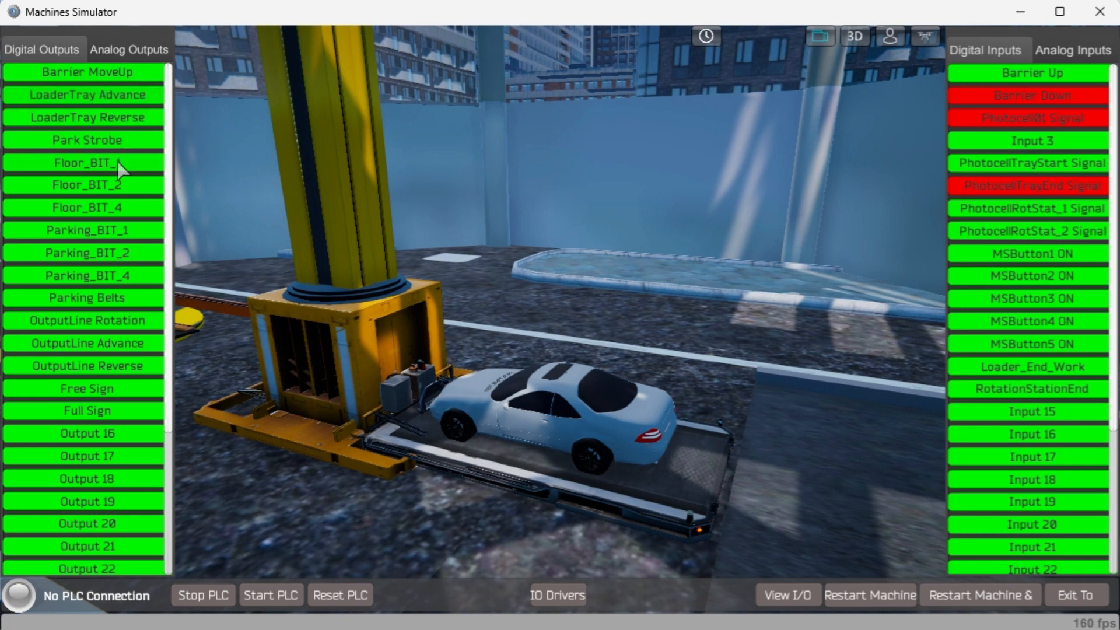
click(85, 162)
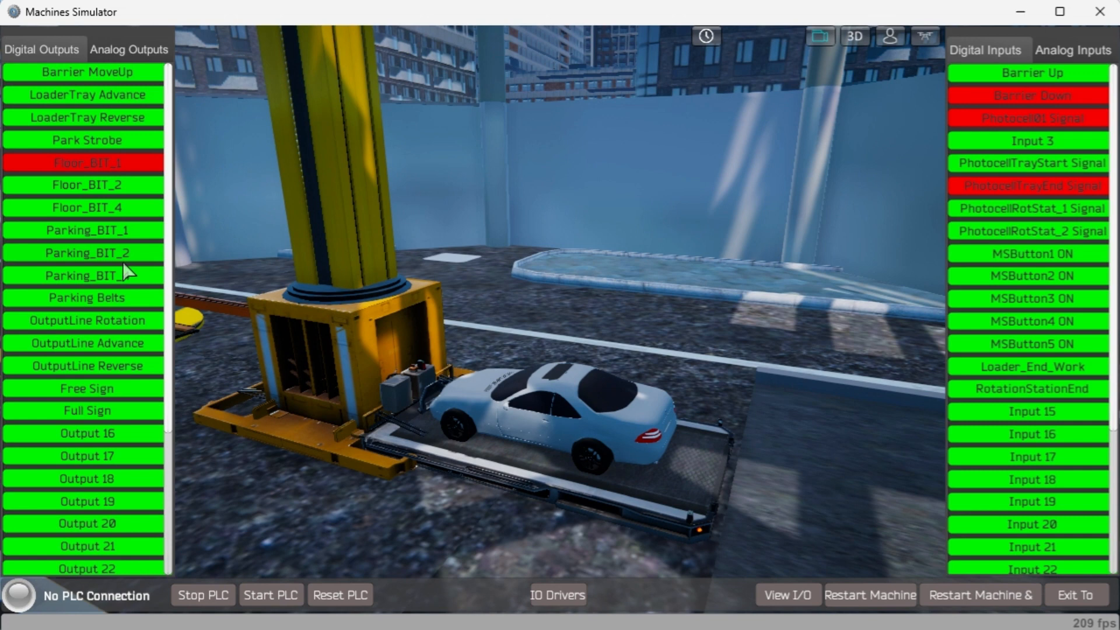
mouse_move(115, 142)
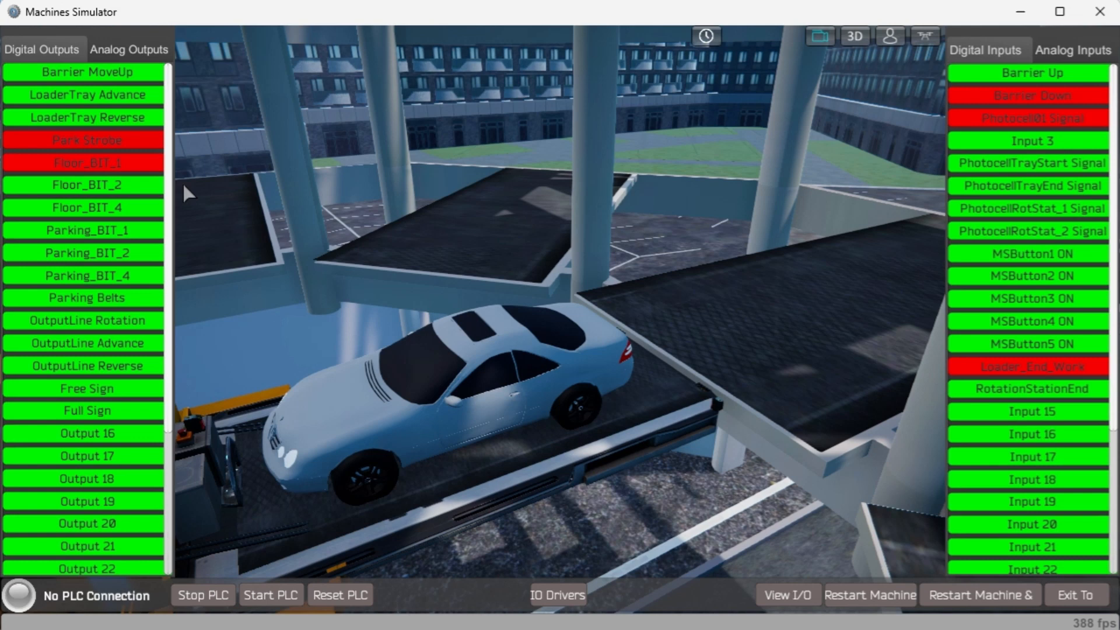
mouse_move(720, 325)
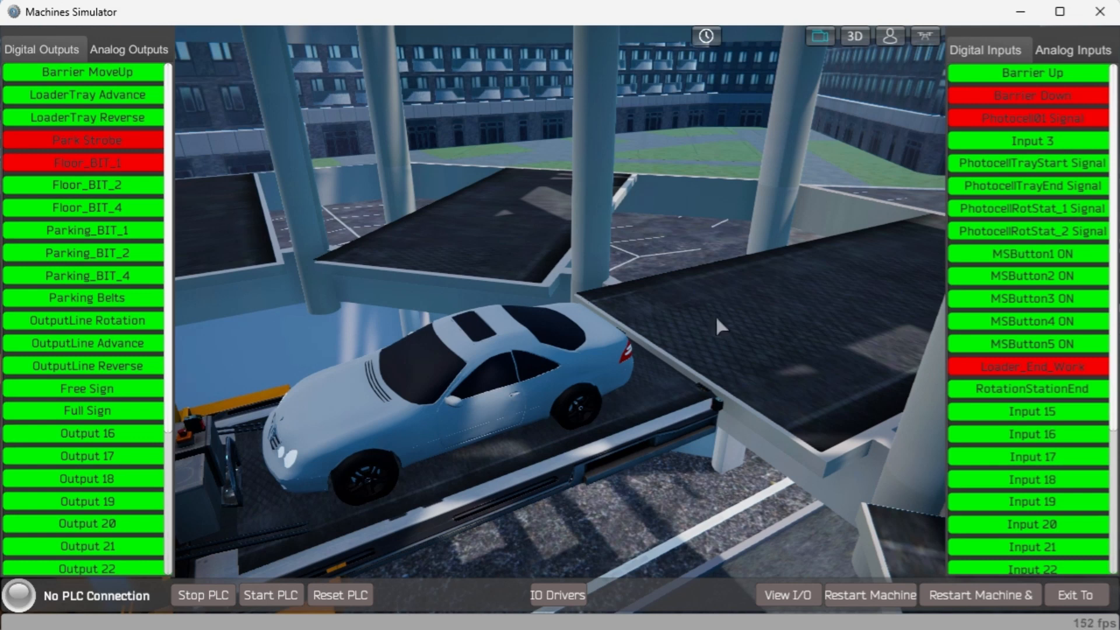
mouse_move(1004, 392)
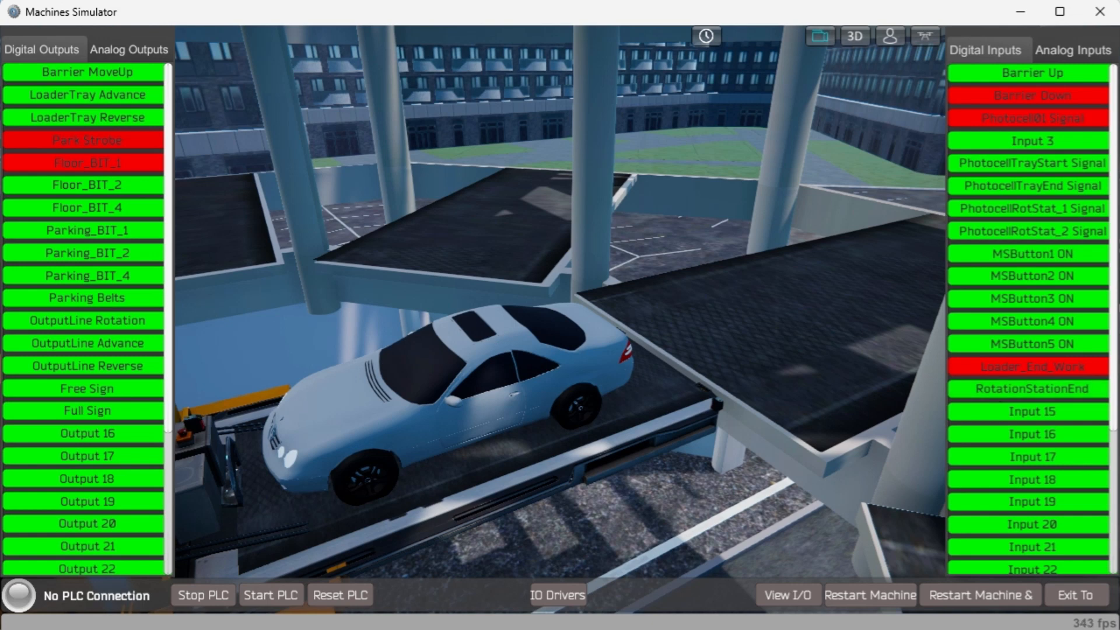
click(86, 140)
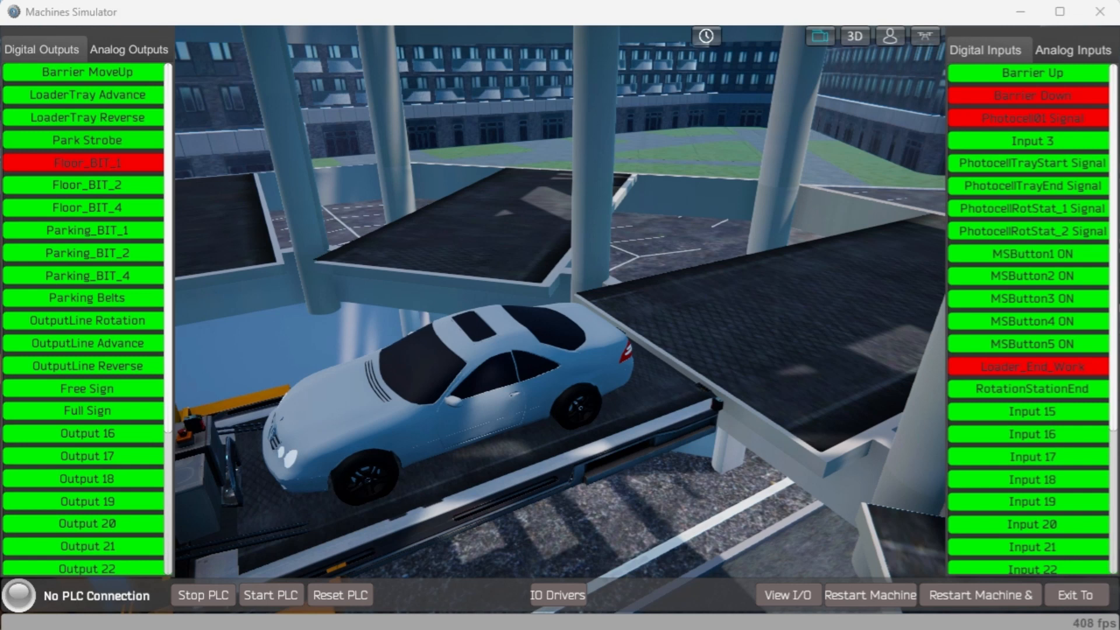
mouse_move(56, 185)
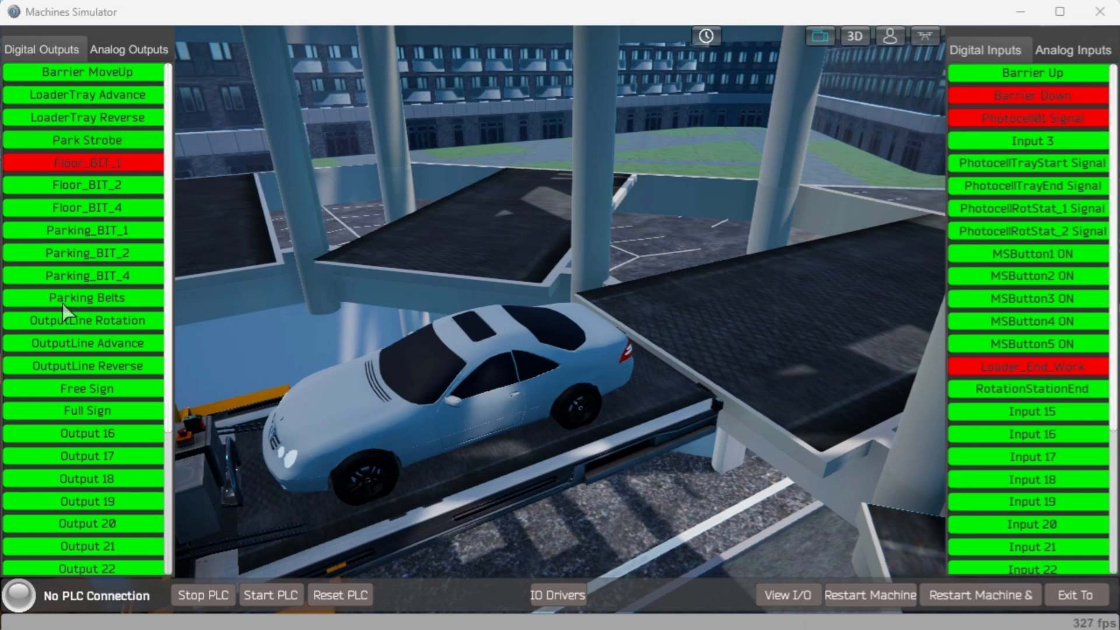
- Run Parking Belts, push the car into the bay and back onto the tray, then clear Floor_BIT_1
click(85, 298)
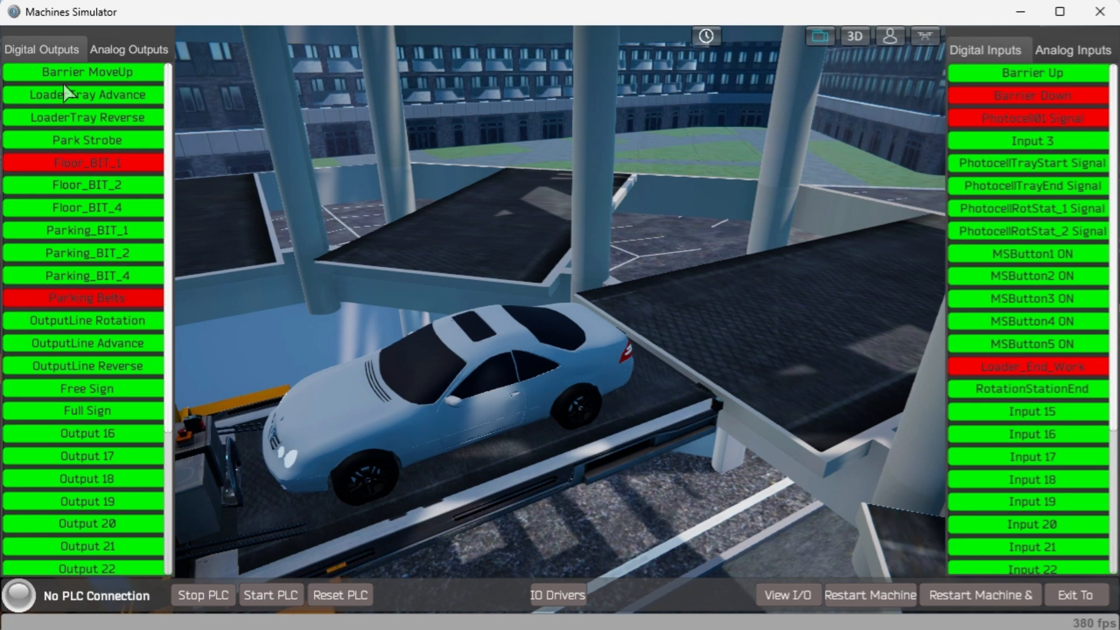
mouse_move(69, 128)
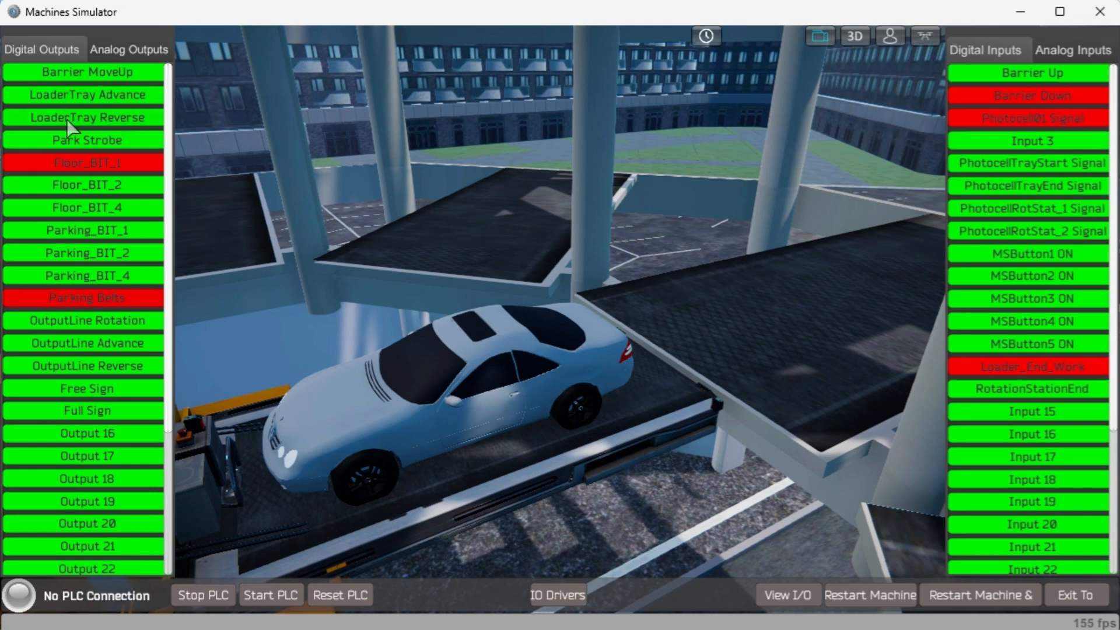
click(85, 117)
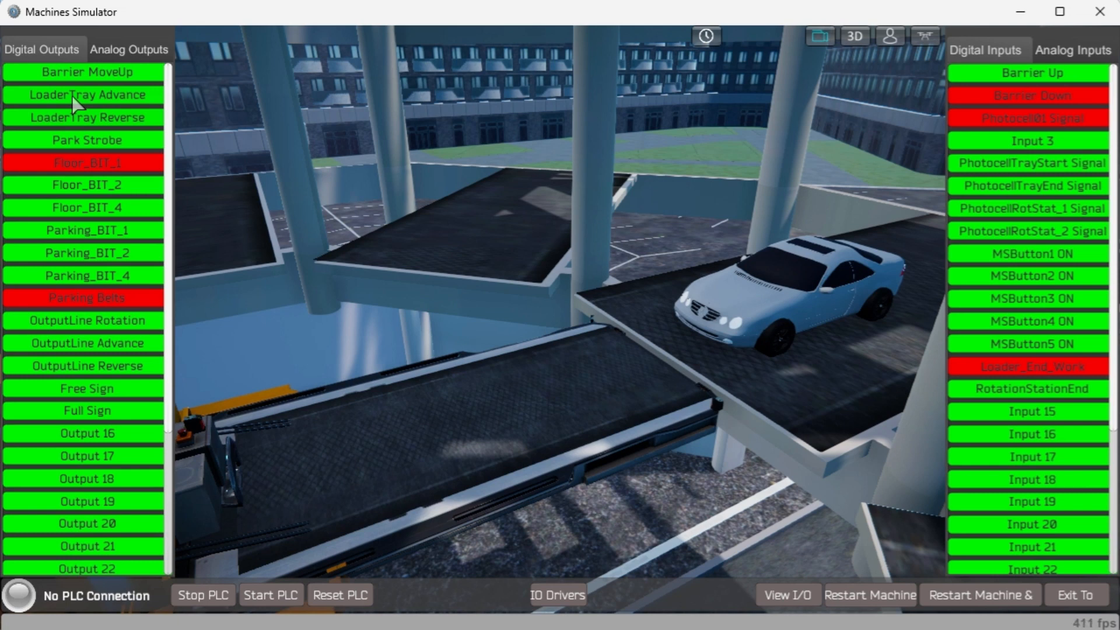
click(86, 94)
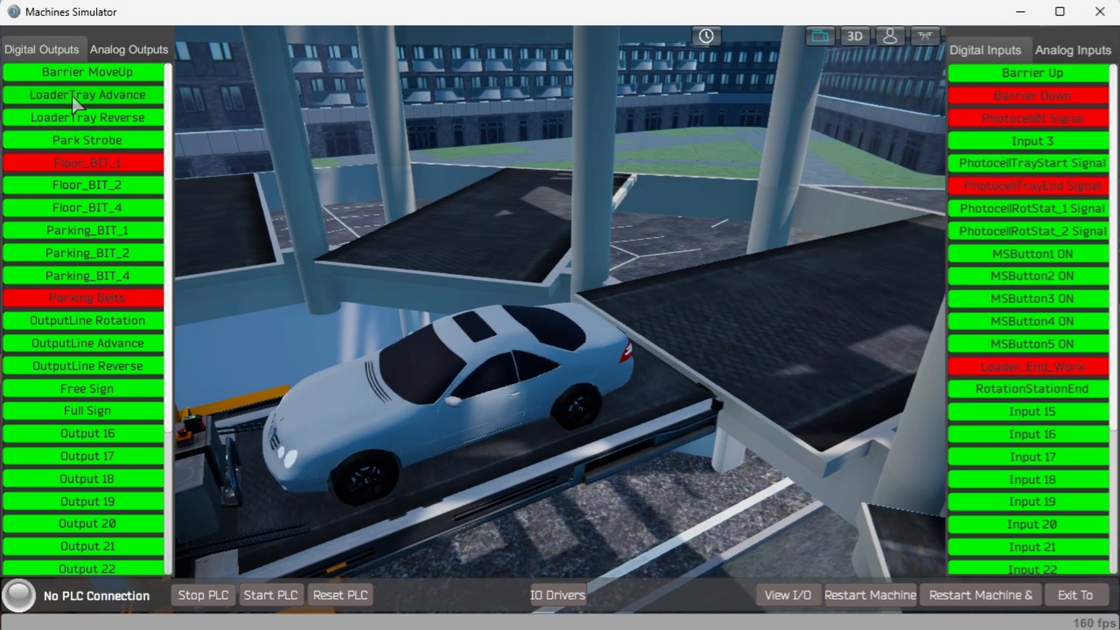
mouse_move(78, 171)
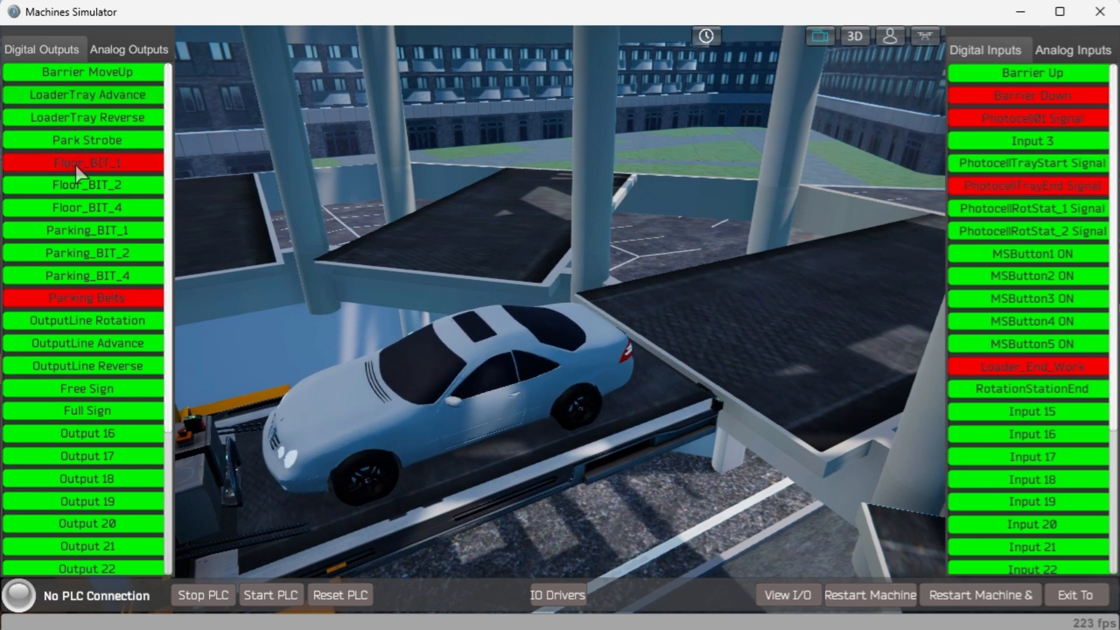
click(85, 163)
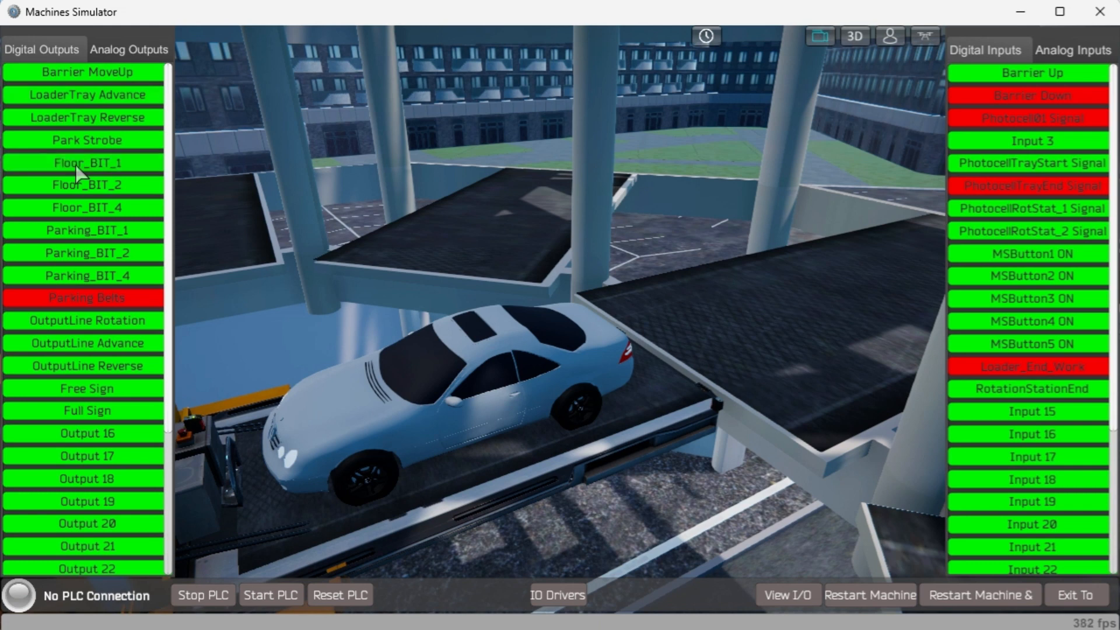
mouse_move(78, 195)
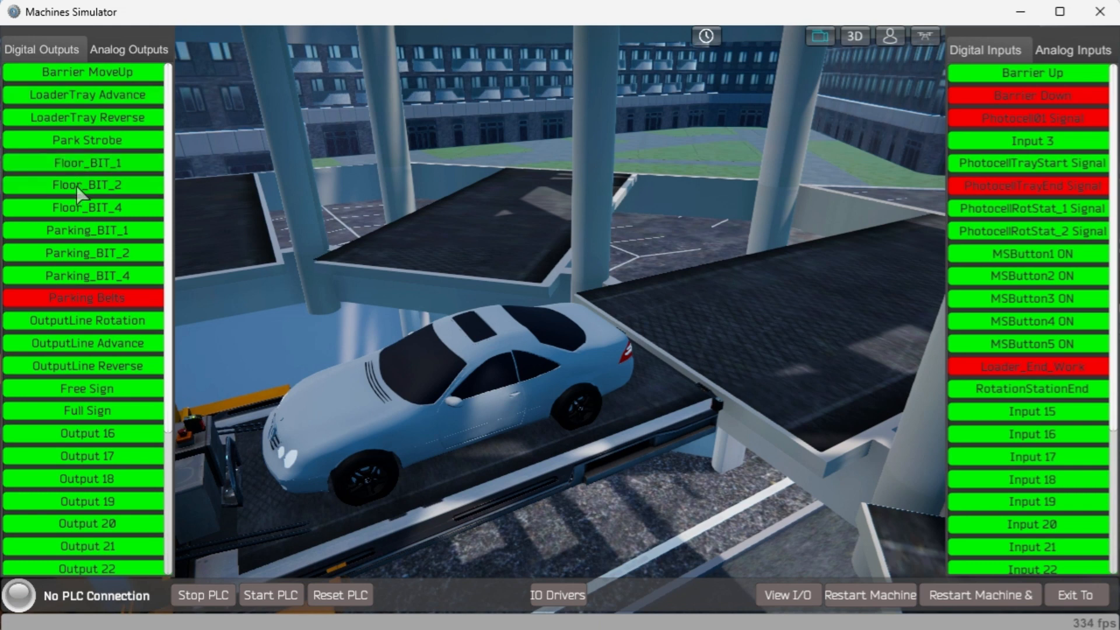
mouse_move(89, 287)
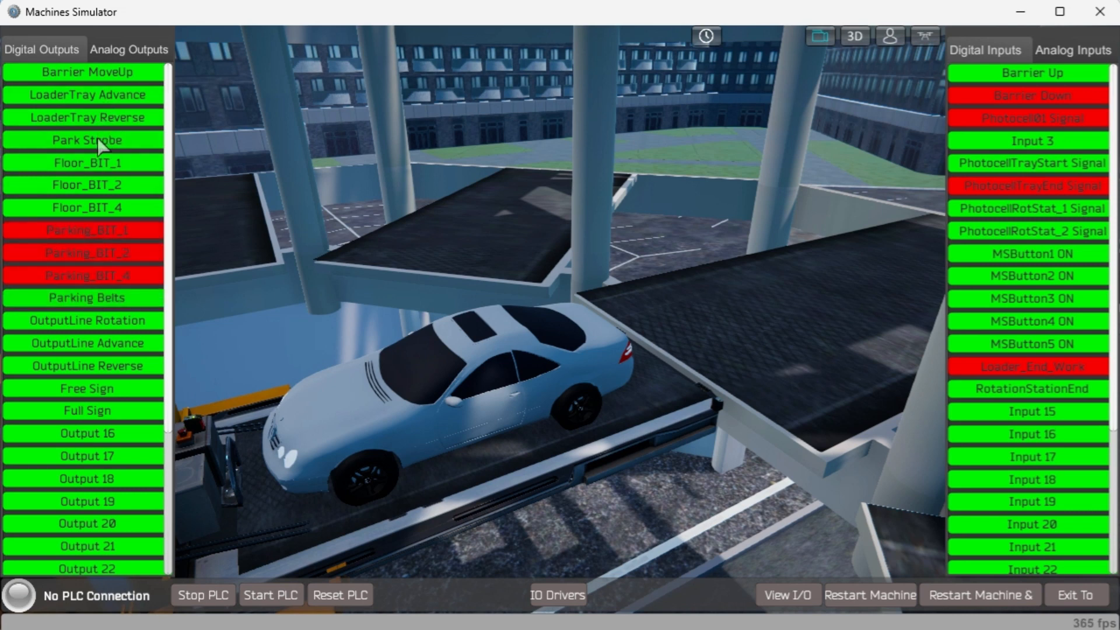
- Pulse Park Strobe to lower the lift with the car to the ground-level exit
click(85, 140)
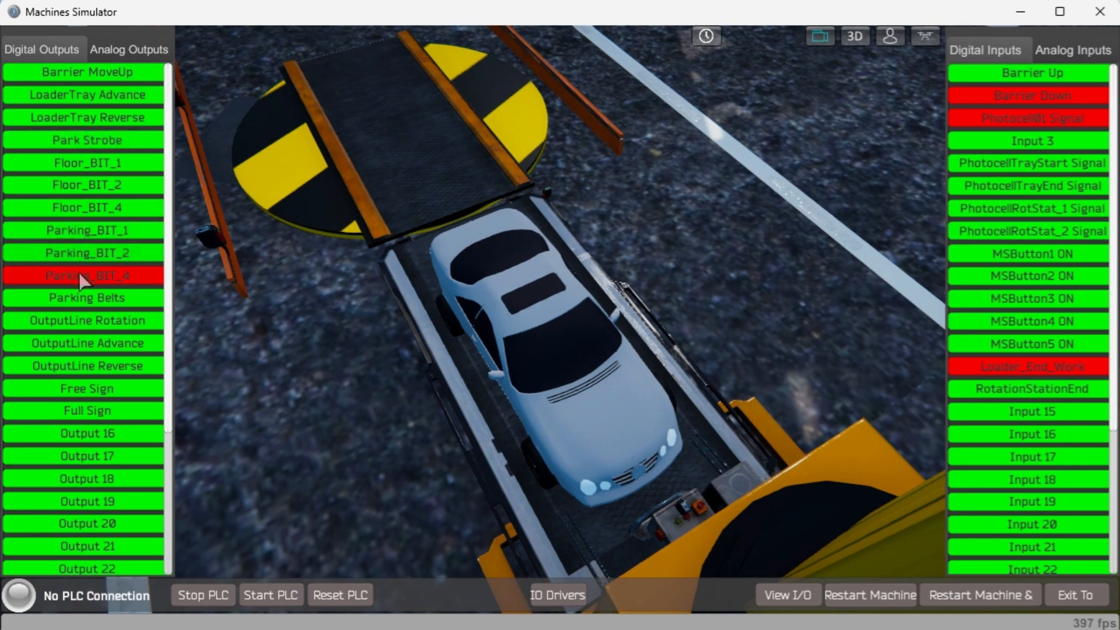
- Advance the car off the tray onto the exit turntable and stop the tray motion
click(85, 275)
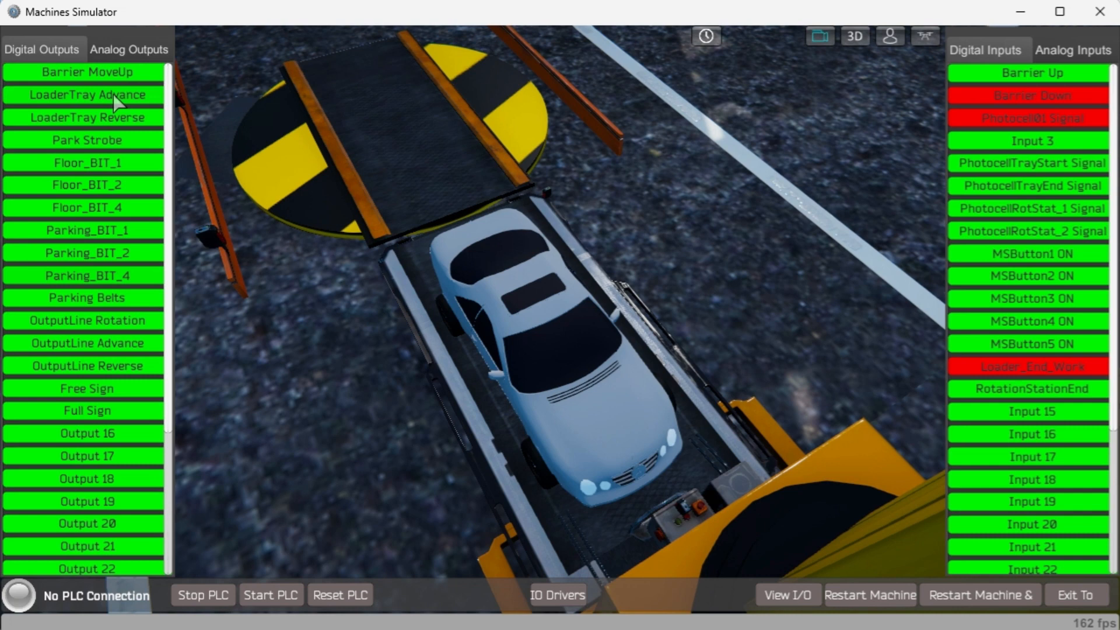
mouse_move(114, 122)
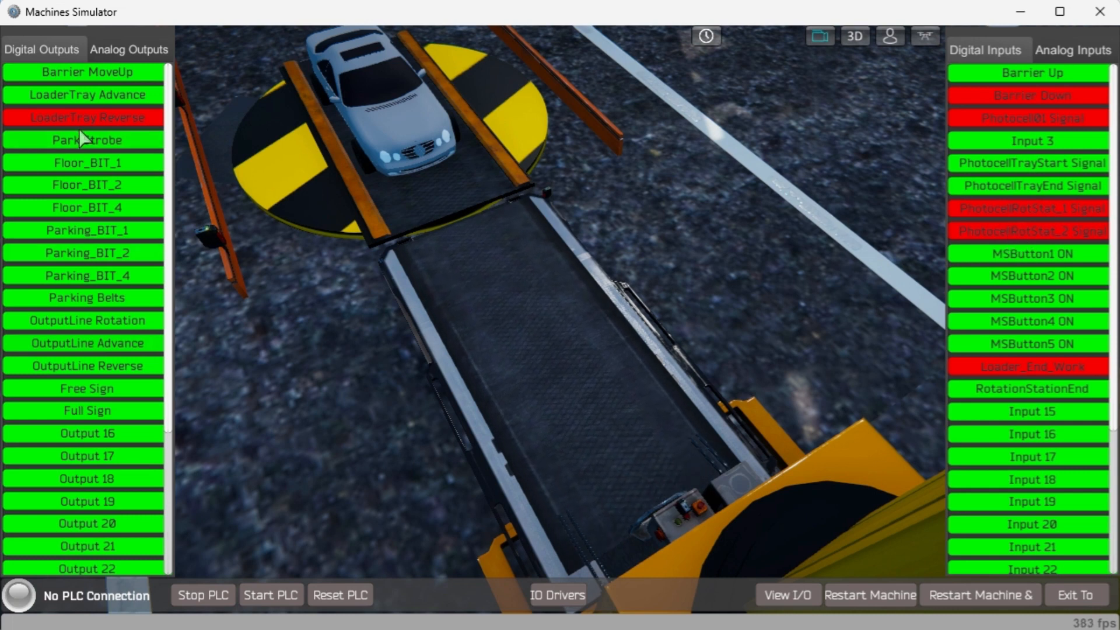
click(85, 117)
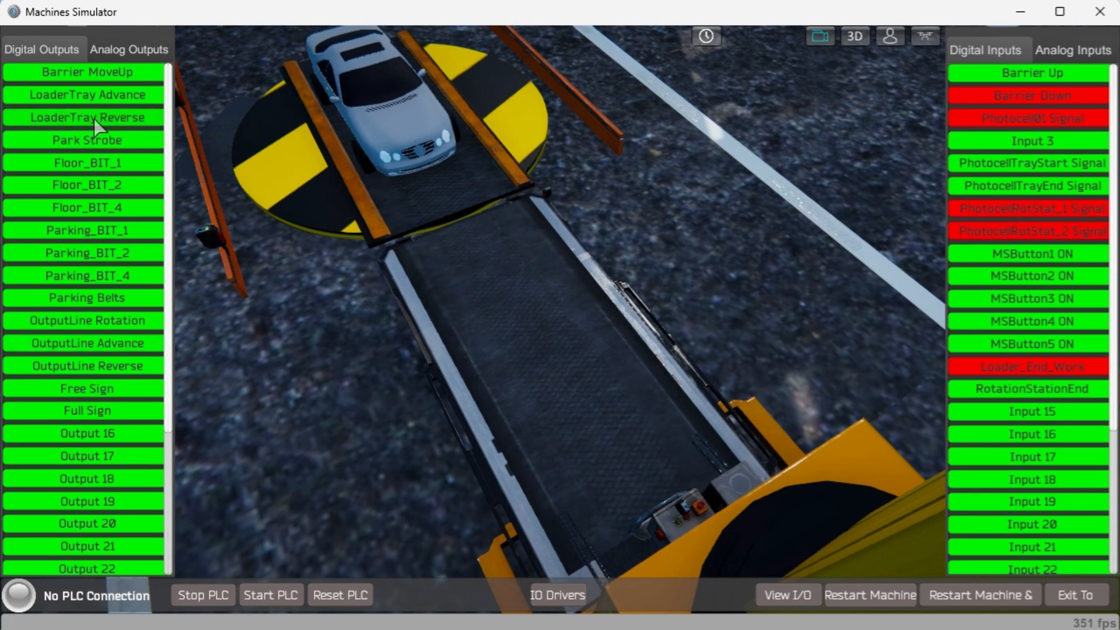
mouse_move(97, 330)
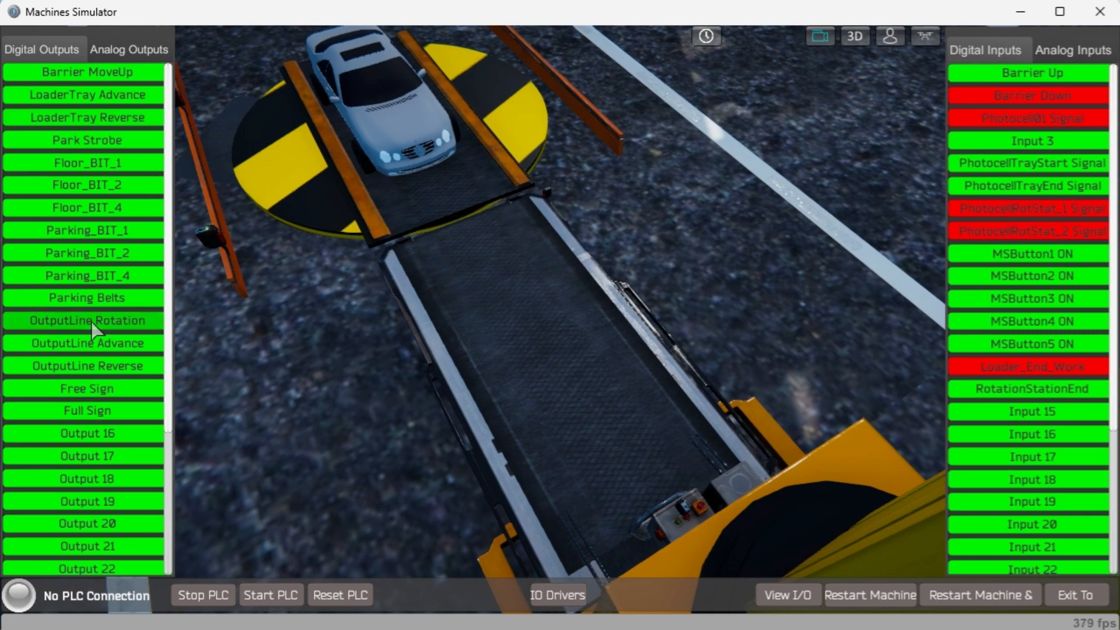
- Rotate the turntable to RotationStationEnd, then run OutputLine Advance until the car leaves
click(87, 320)
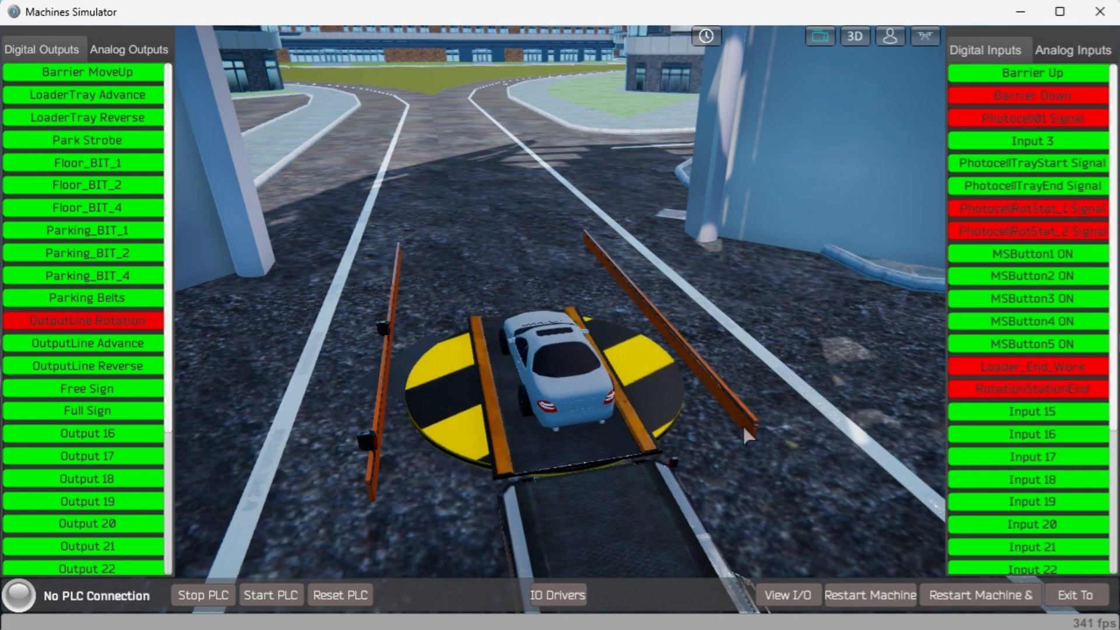
mouse_move(1039, 375)
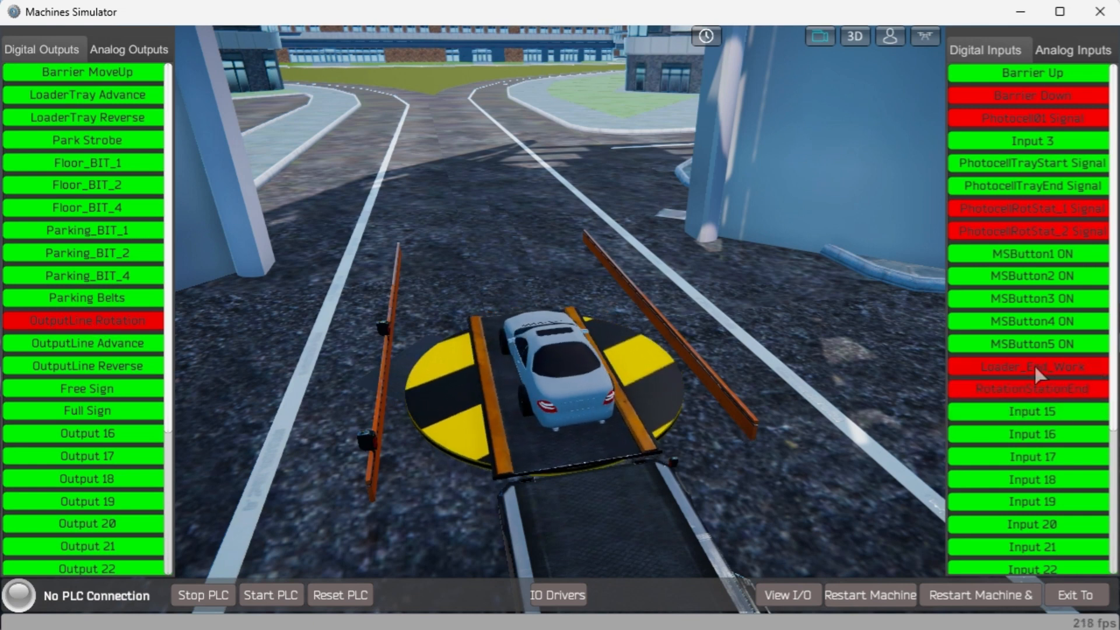
click(87, 319)
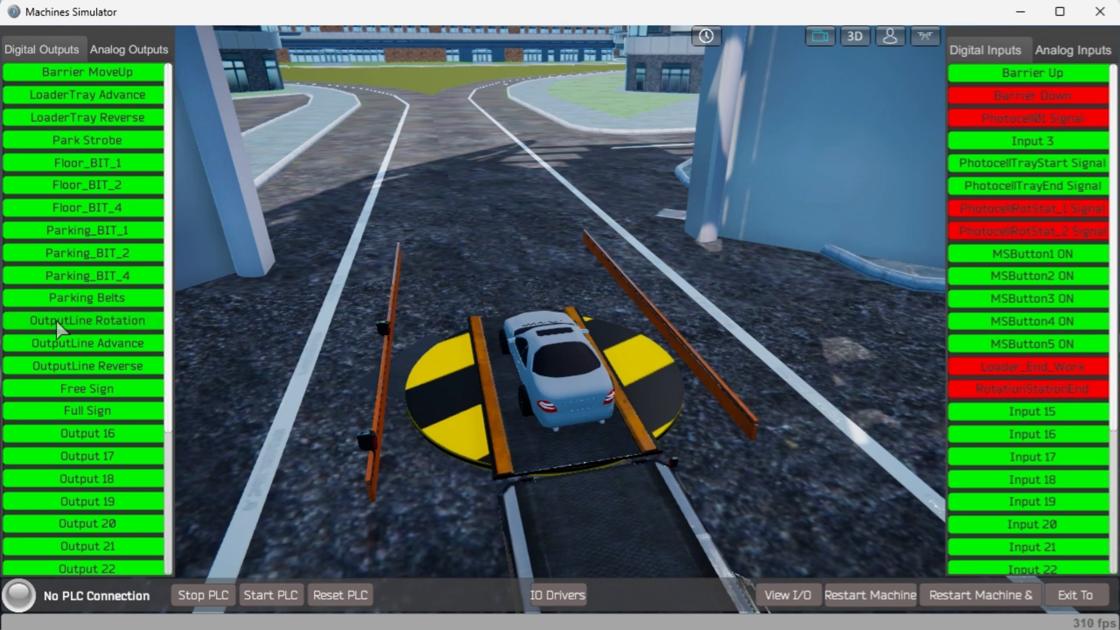
click(85, 365)
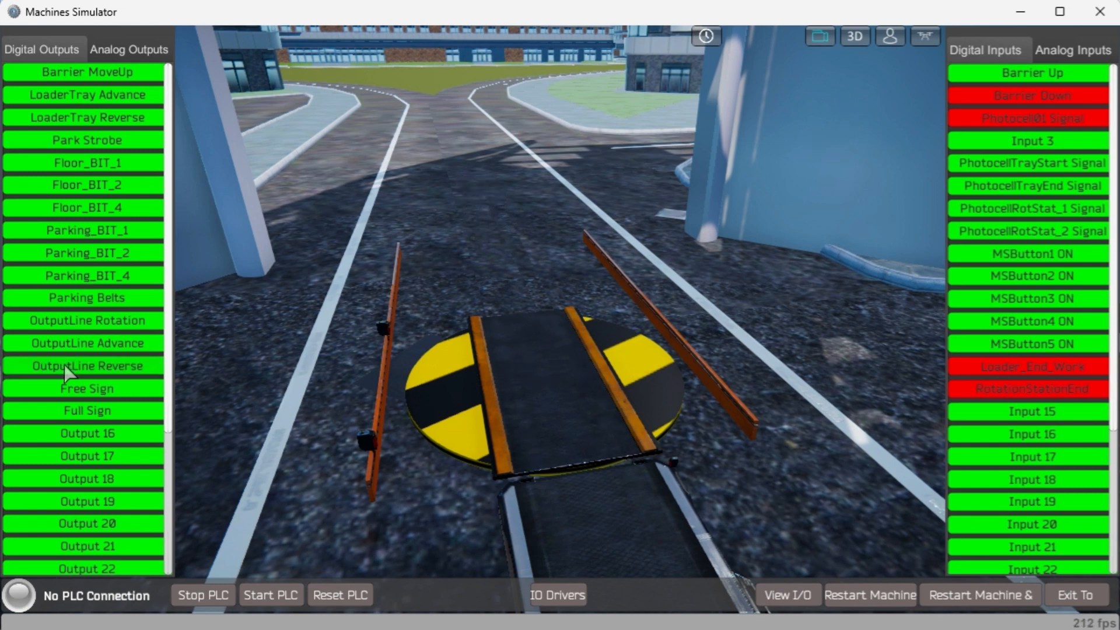
click(85, 319)
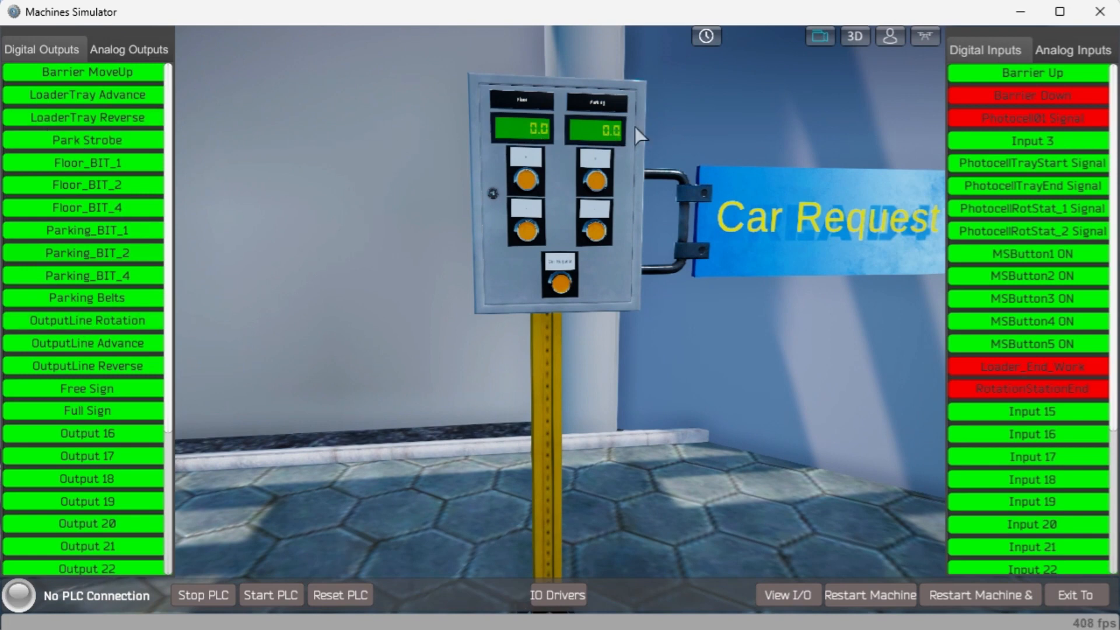
mouse_move(532, 186)
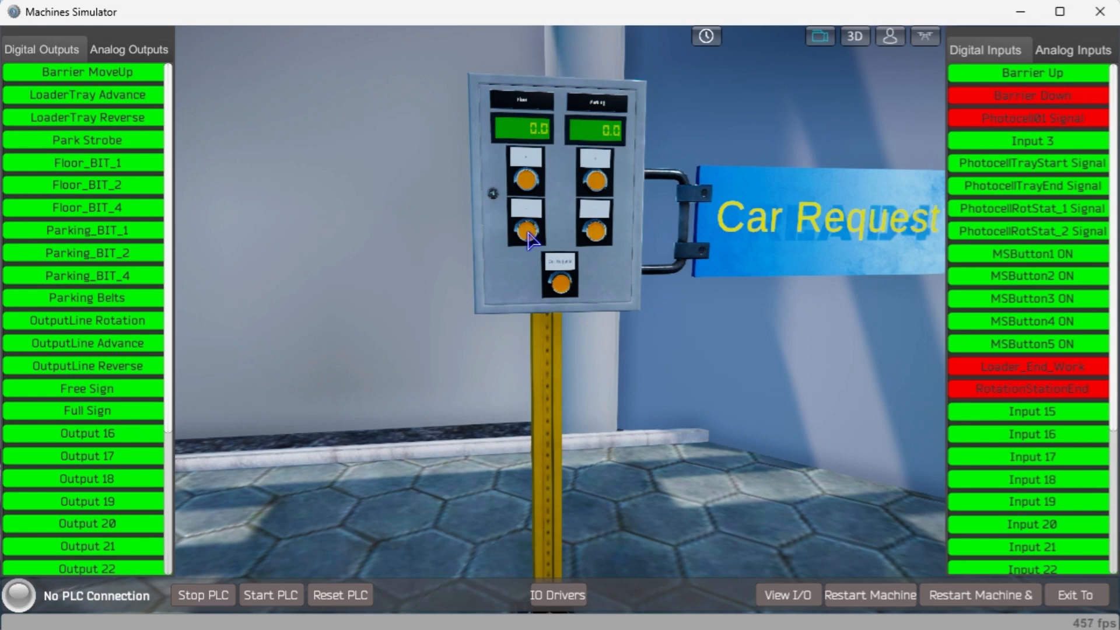
- Request a car at the kiosk, then set Display1 to floor 1 and Display2 to parking place 3
click(592, 229)
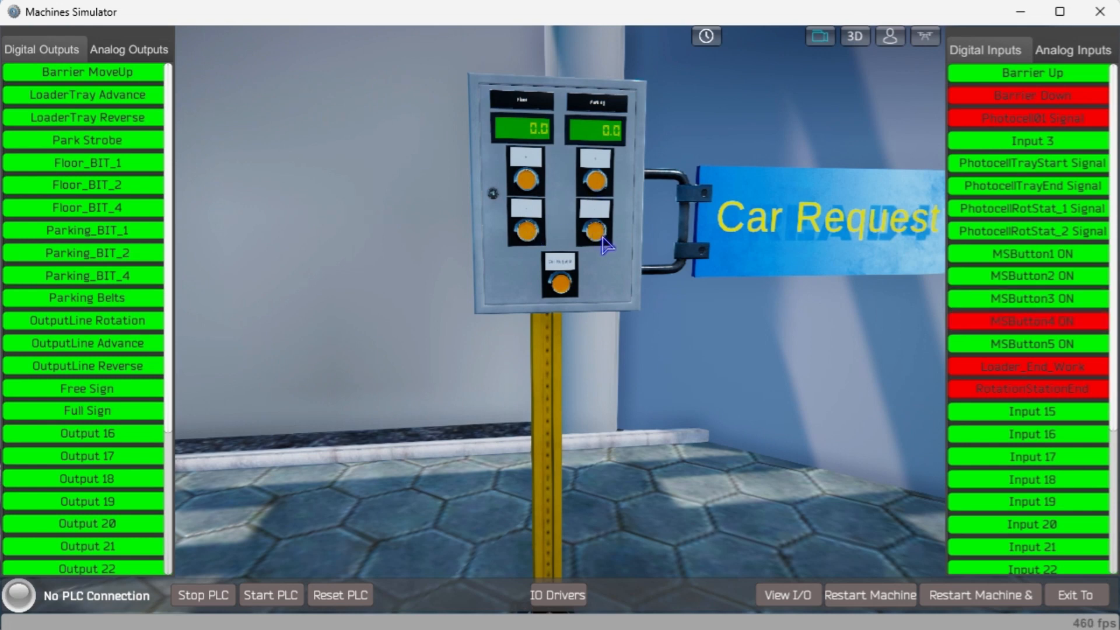
click(561, 283)
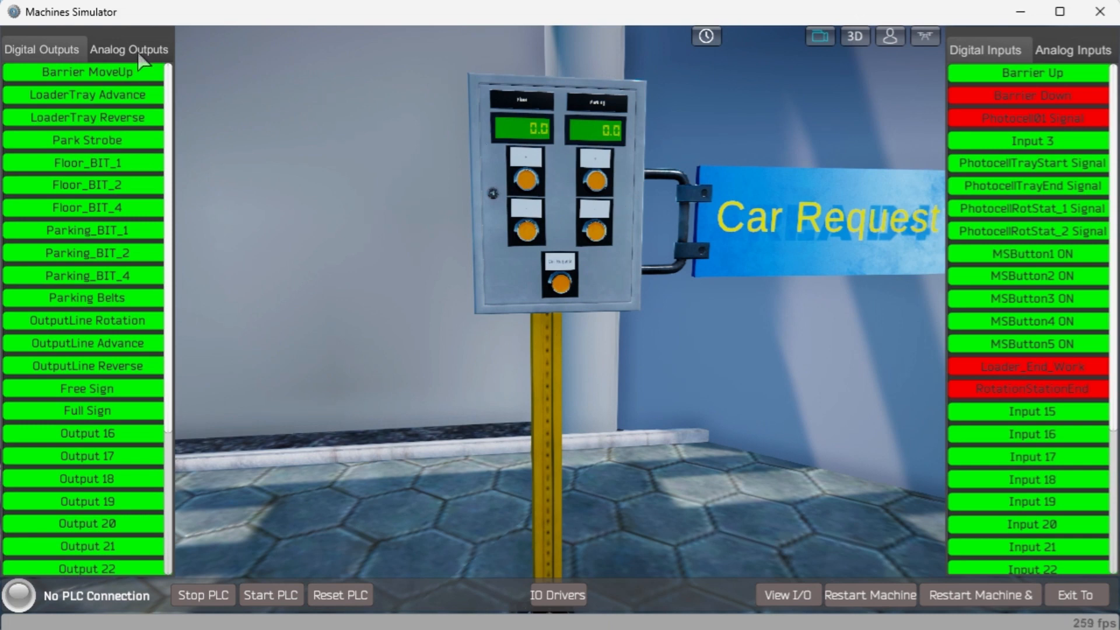
click(130, 49)
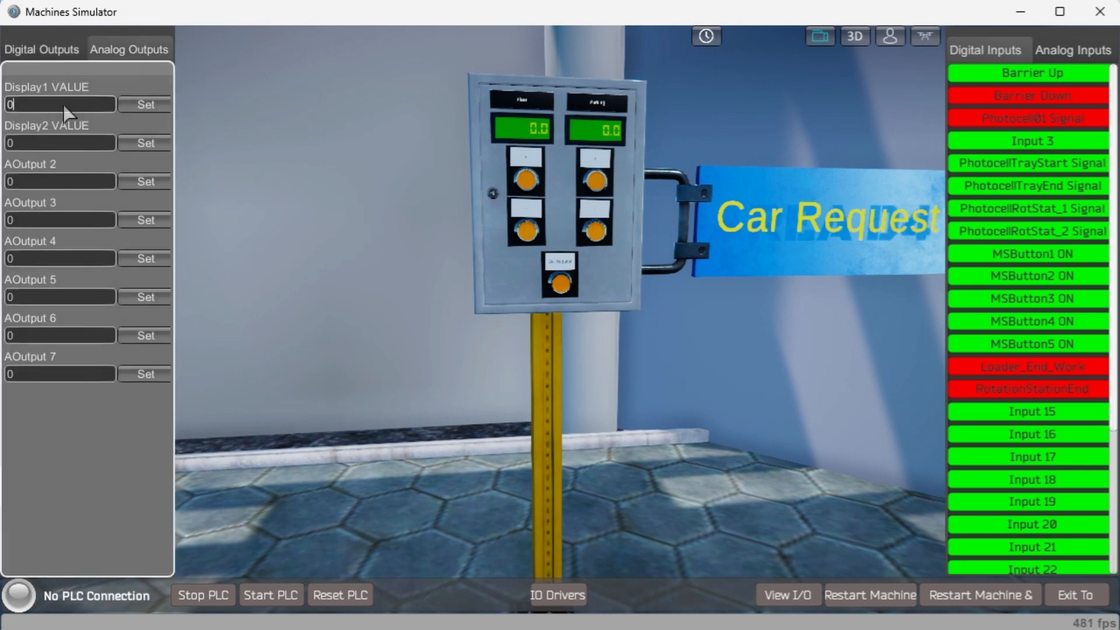
text(1)
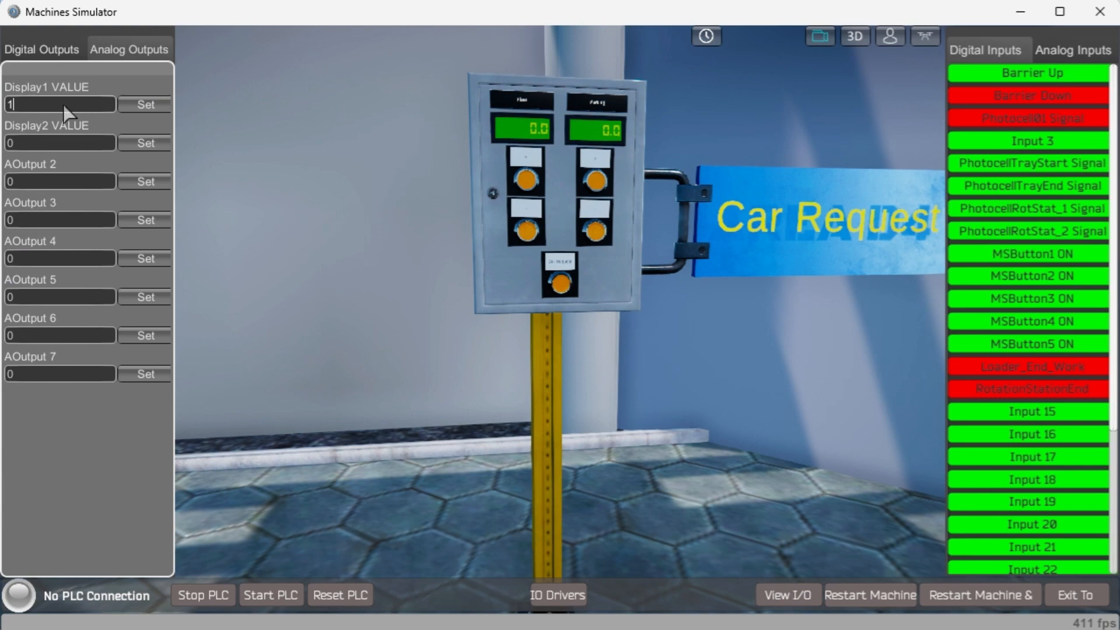
click(145, 104)
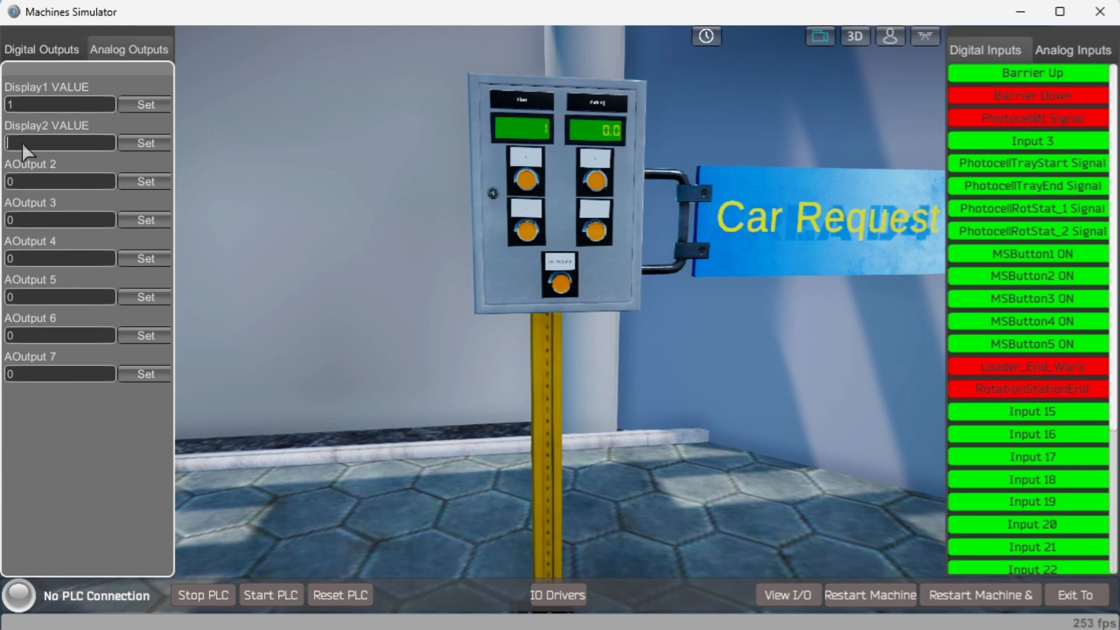
text(3)
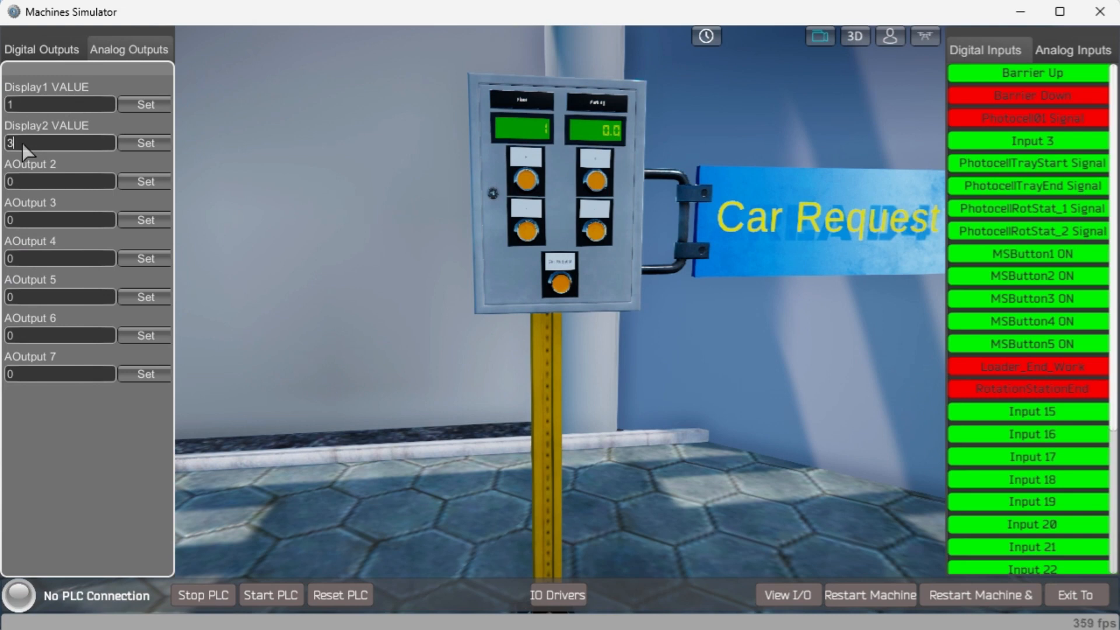
click(145, 143)
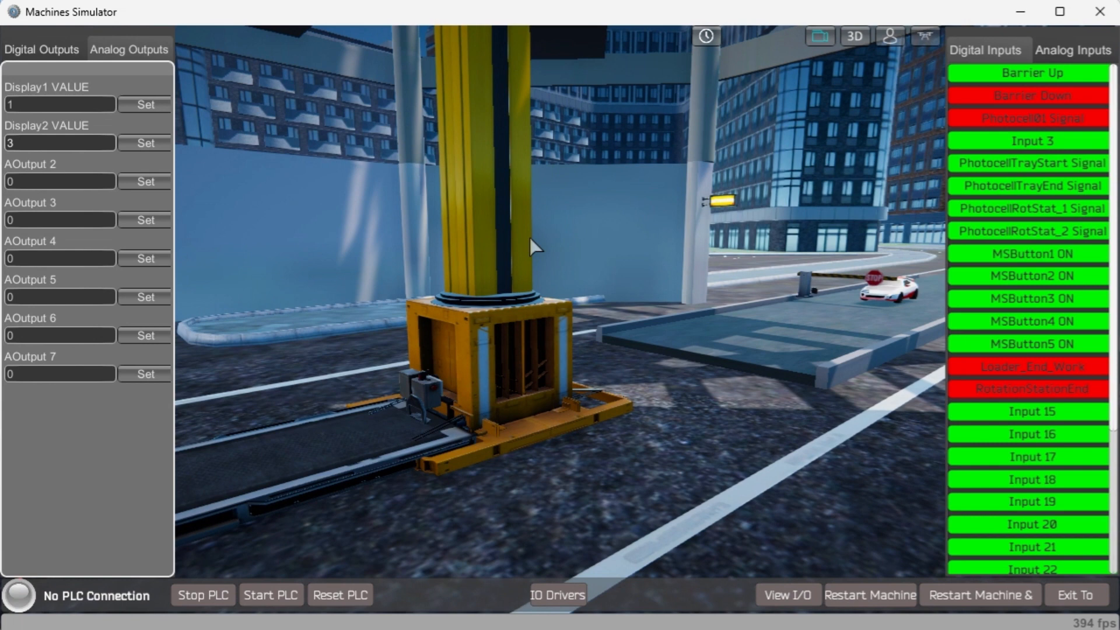
- Pulse Park Strobe on and off, raise the entry barrier and ready the loader tray for the white car
click(41, 49)
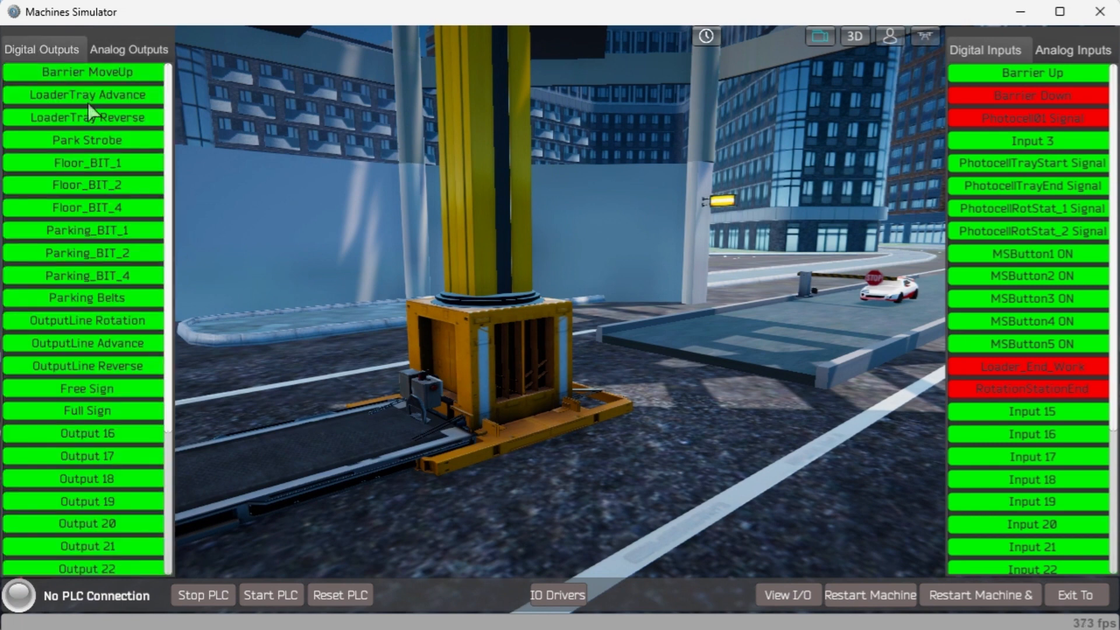
mouse_move(100, 147)
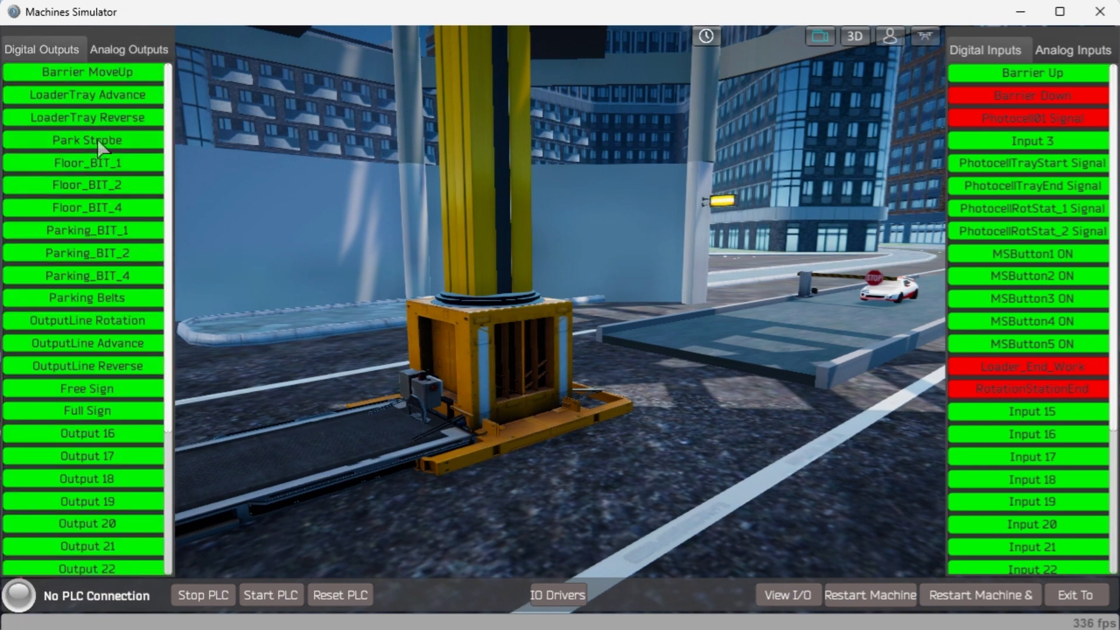
click(85, 140)
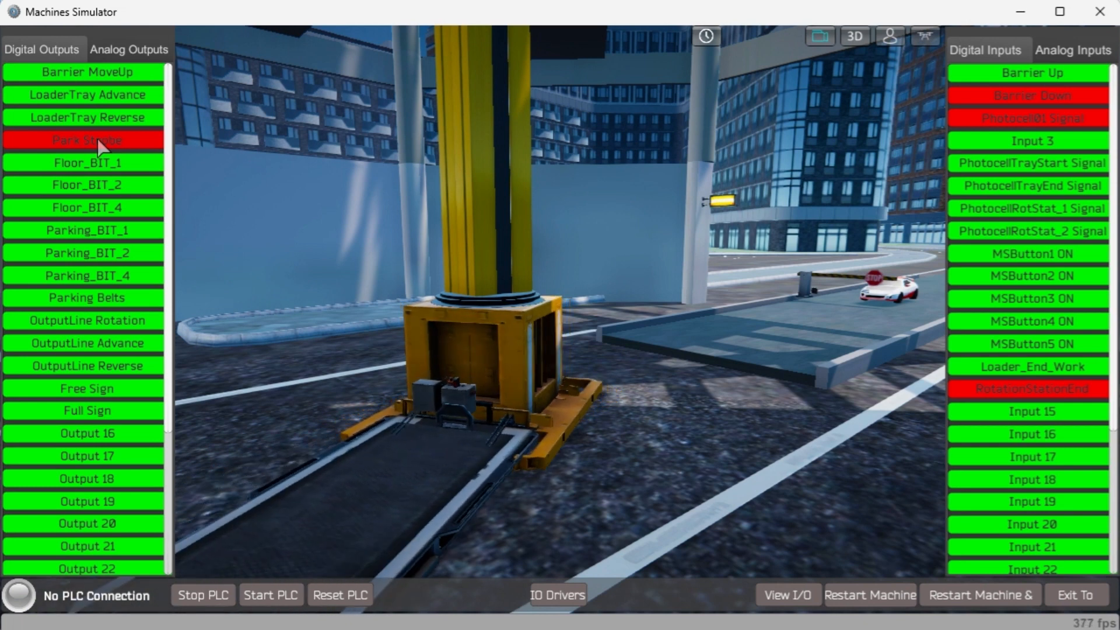
click(85, 140)
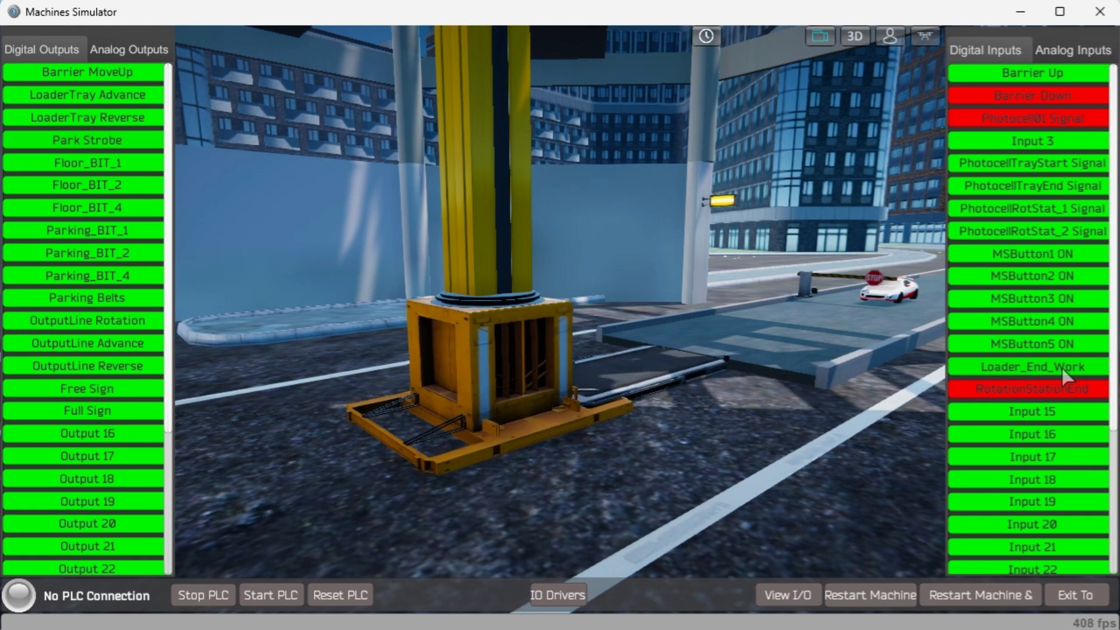
mouse_move(103, 77)
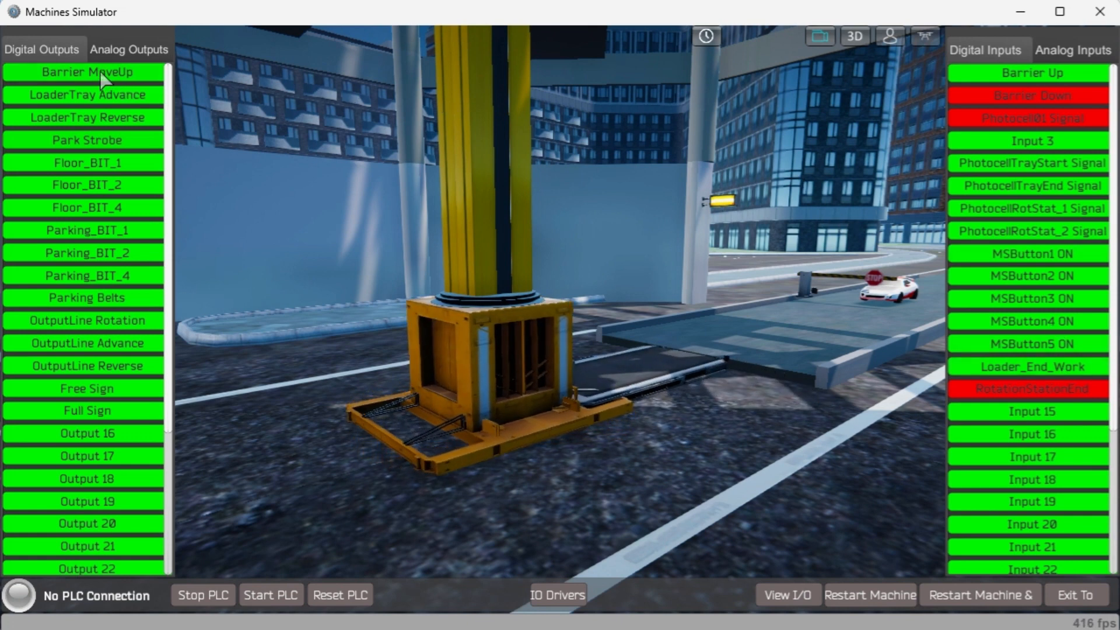
click(86, 71)
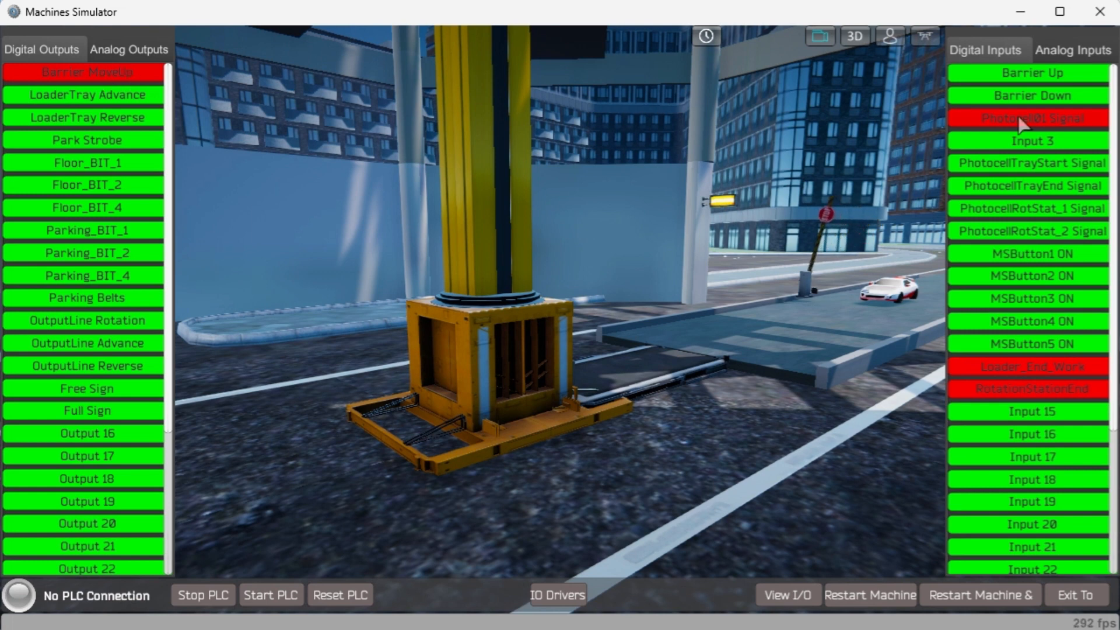
mouse_move(283, 117)
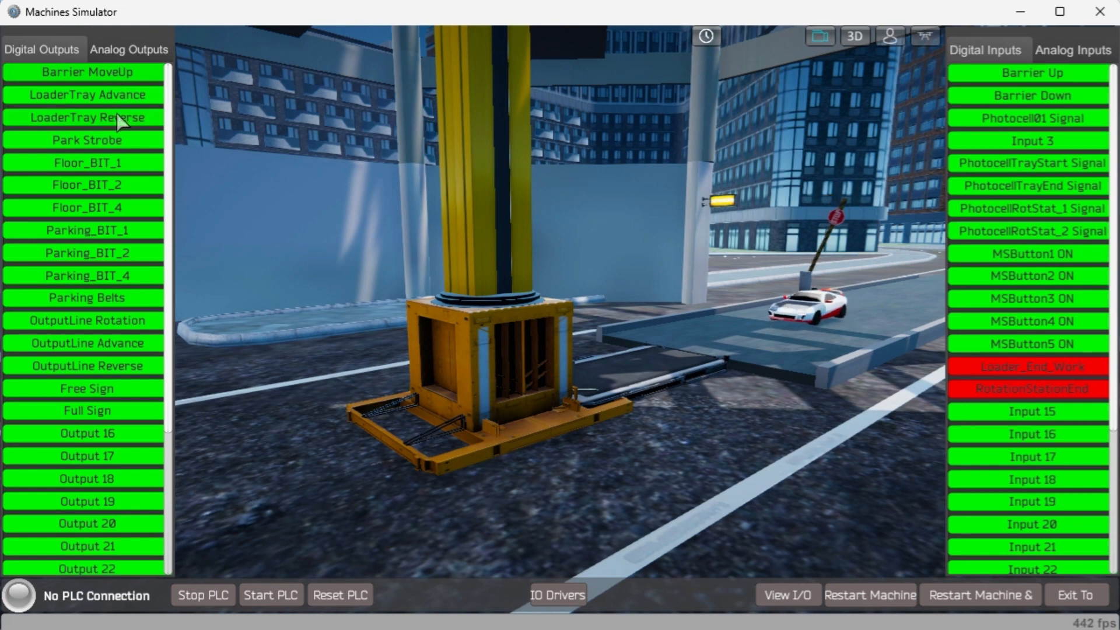
click(85, 94)
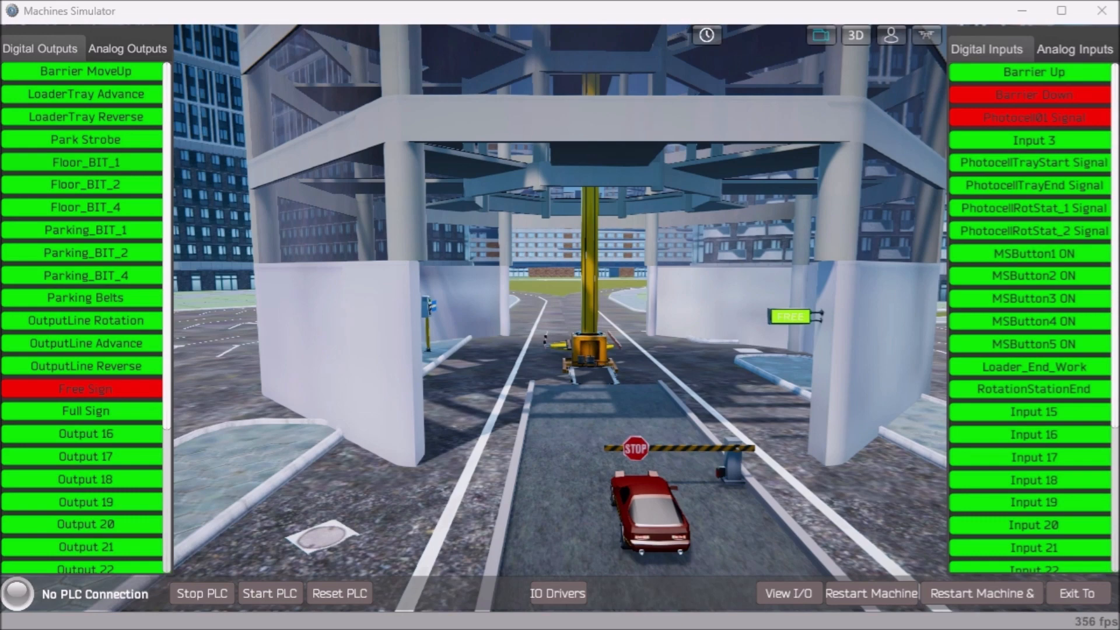
mouse_move(606, 298)
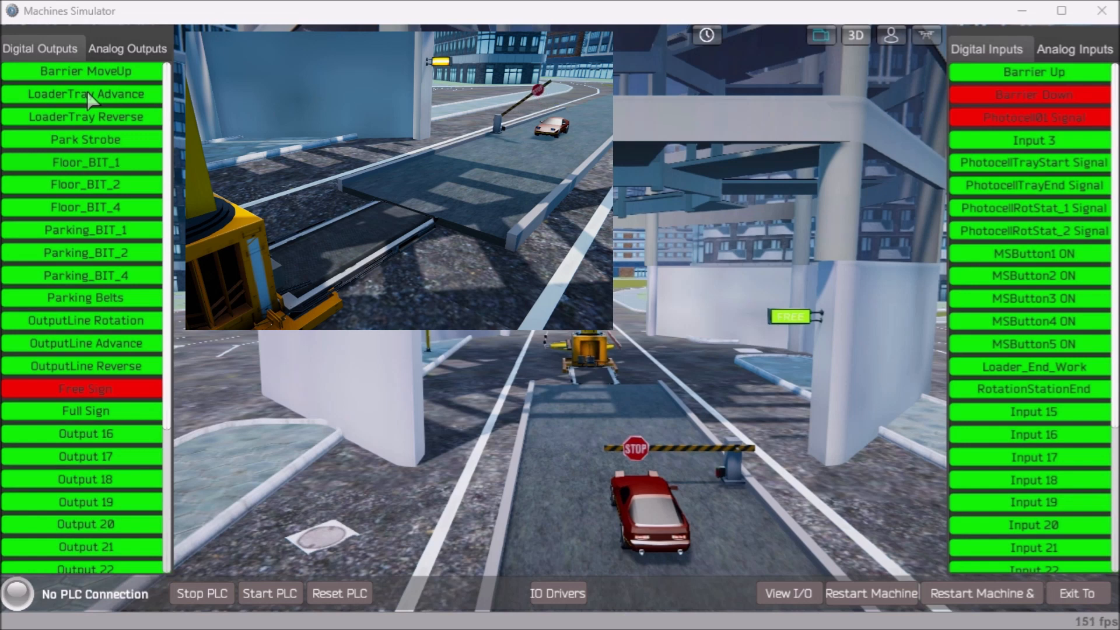
- Advance the loader tray to pull the red car aboard and start the parking belts
click(84, 71)
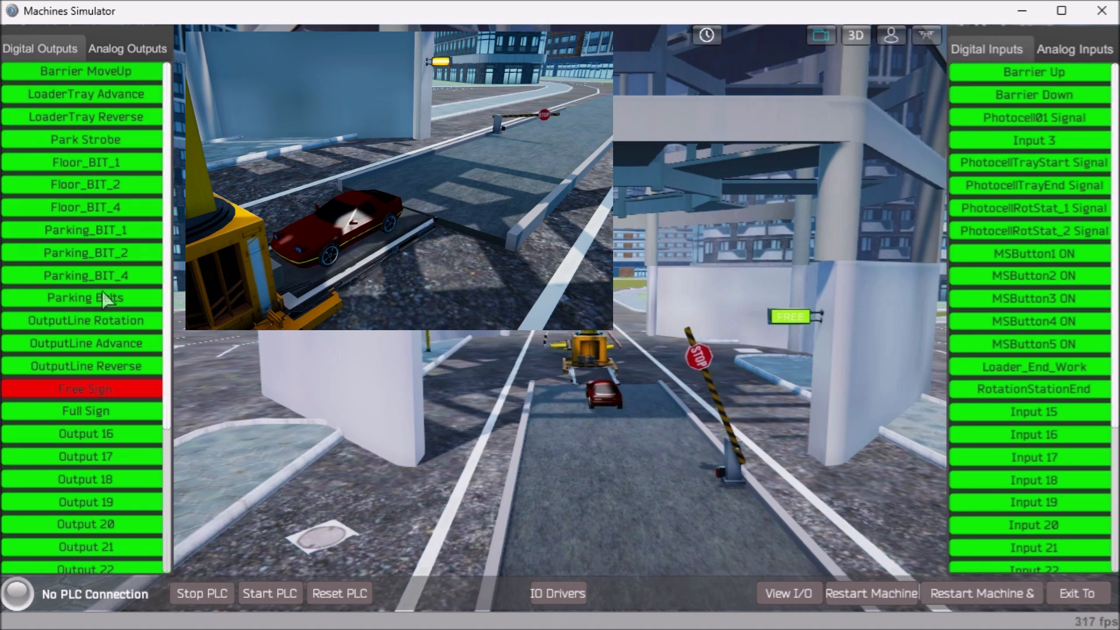
click(84, 93)
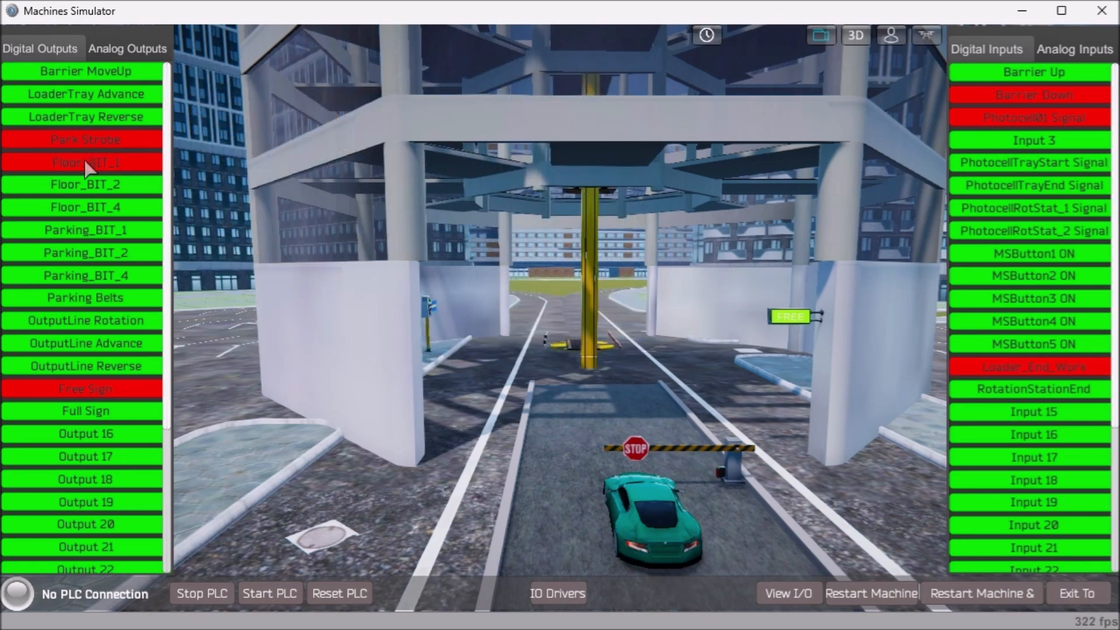
- Set the floor 1 address bit and pulse Park Strobe to fetch the blue car
click(86, 139)
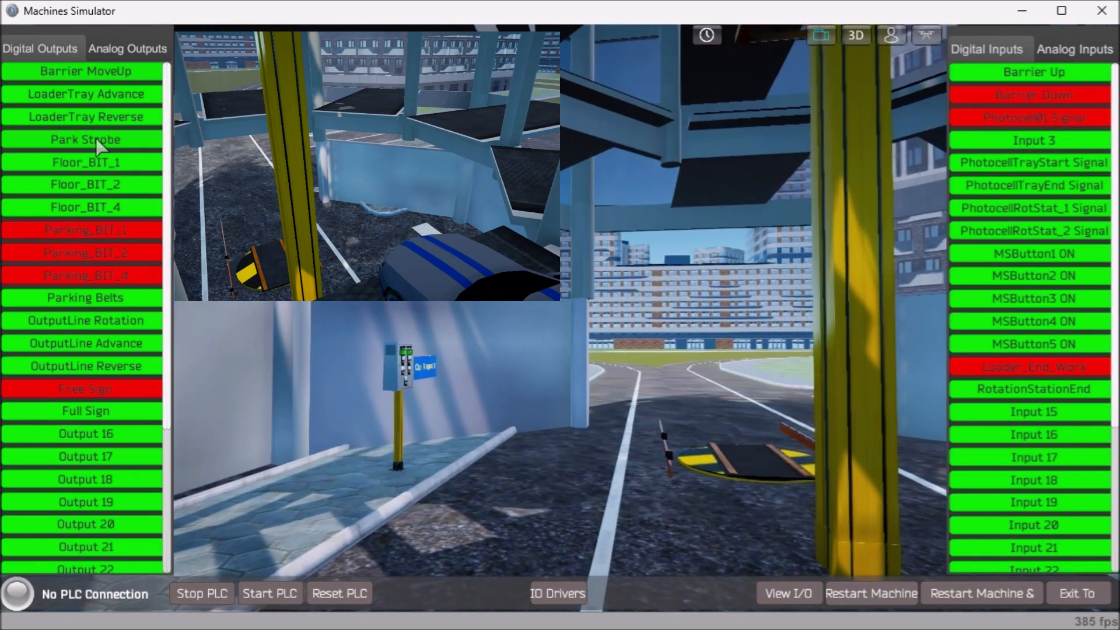
click(84, 138)
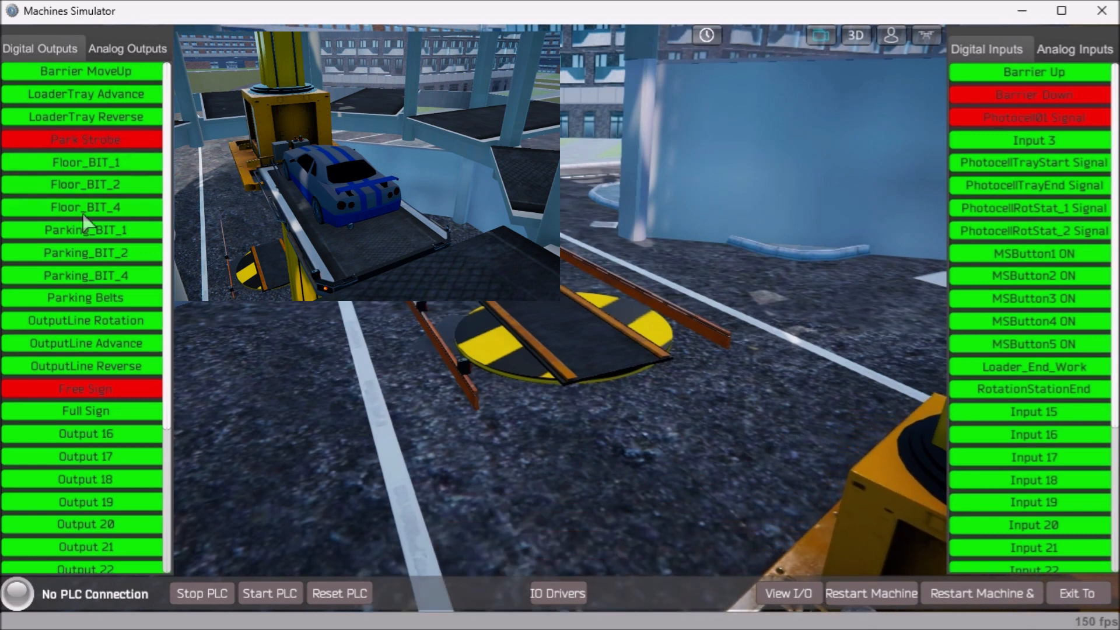
- Toggle the address bits and run the loader tray in reverse to push the red car onto the turntable
click(84, 320)
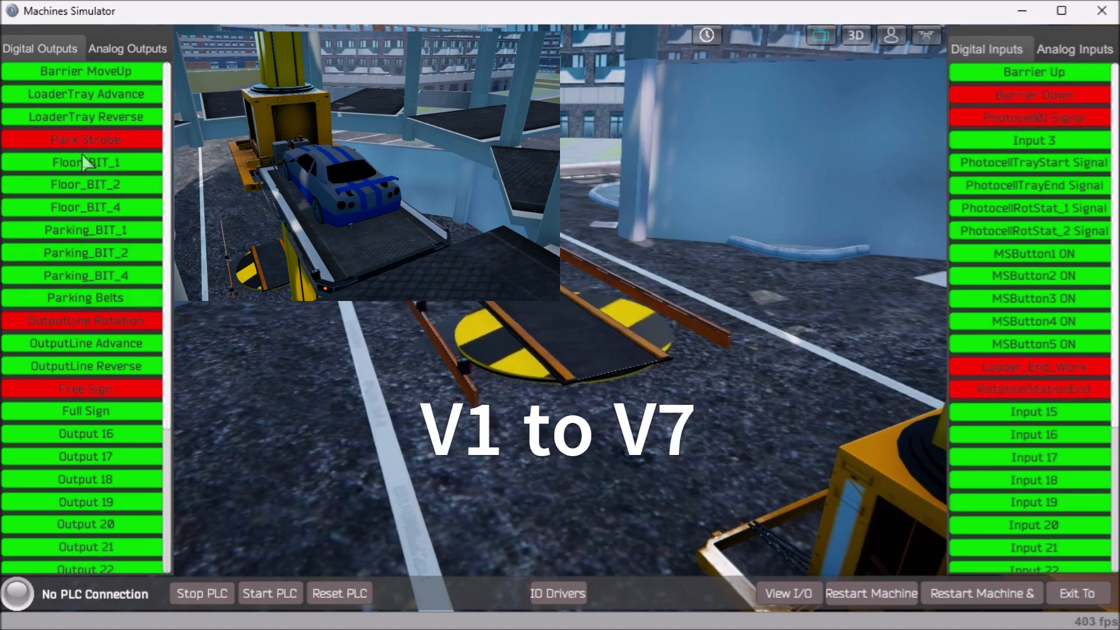
click(84, 138)
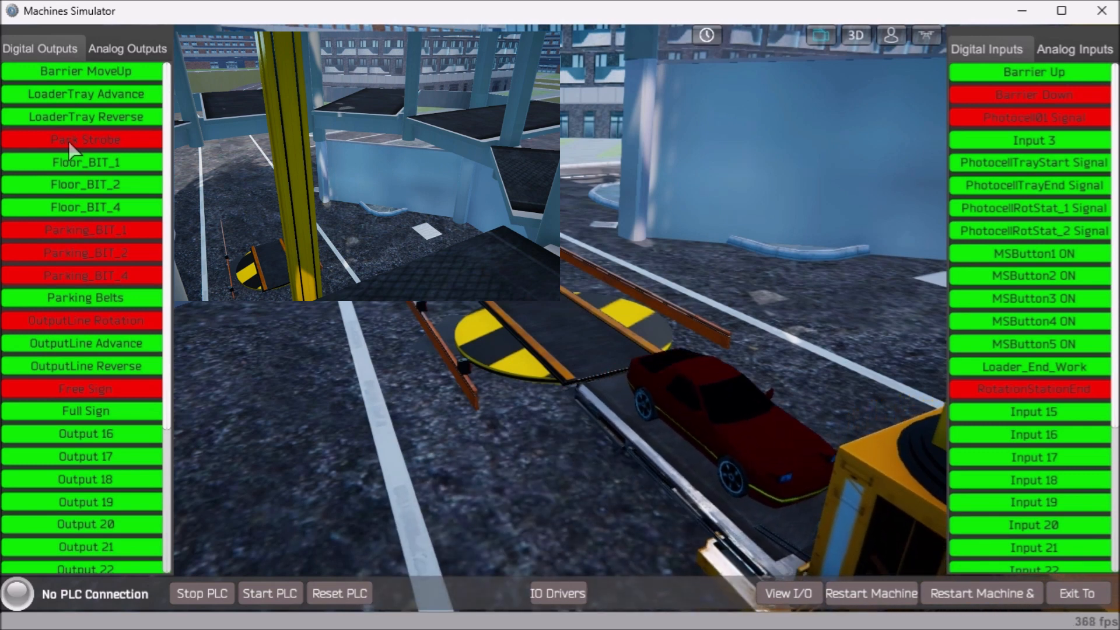
mouse_move(78, 120)
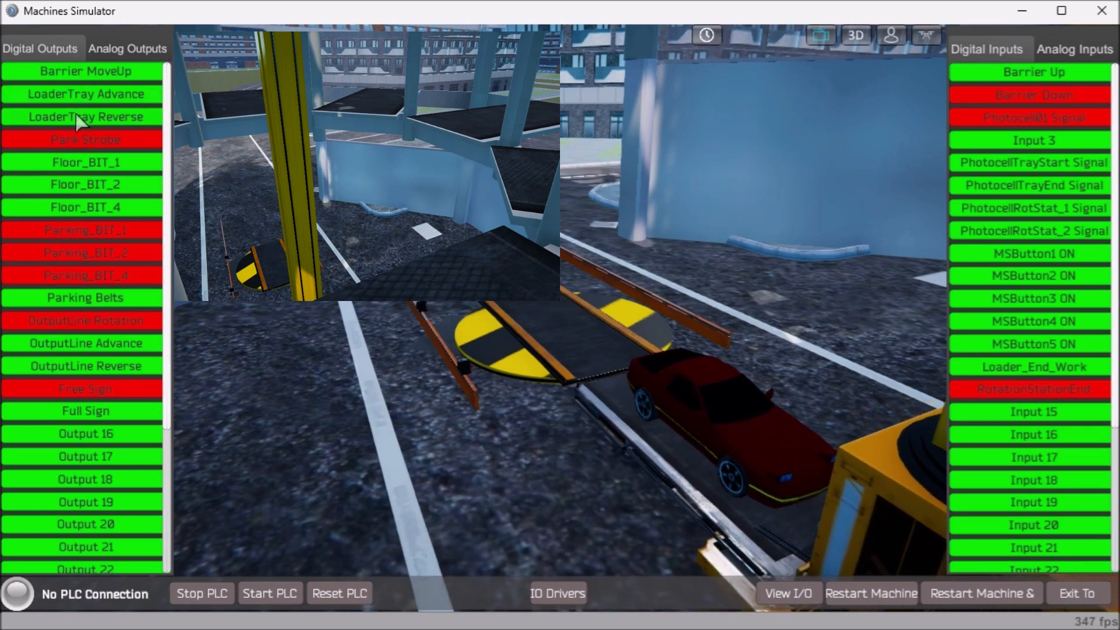
click(84, 117)
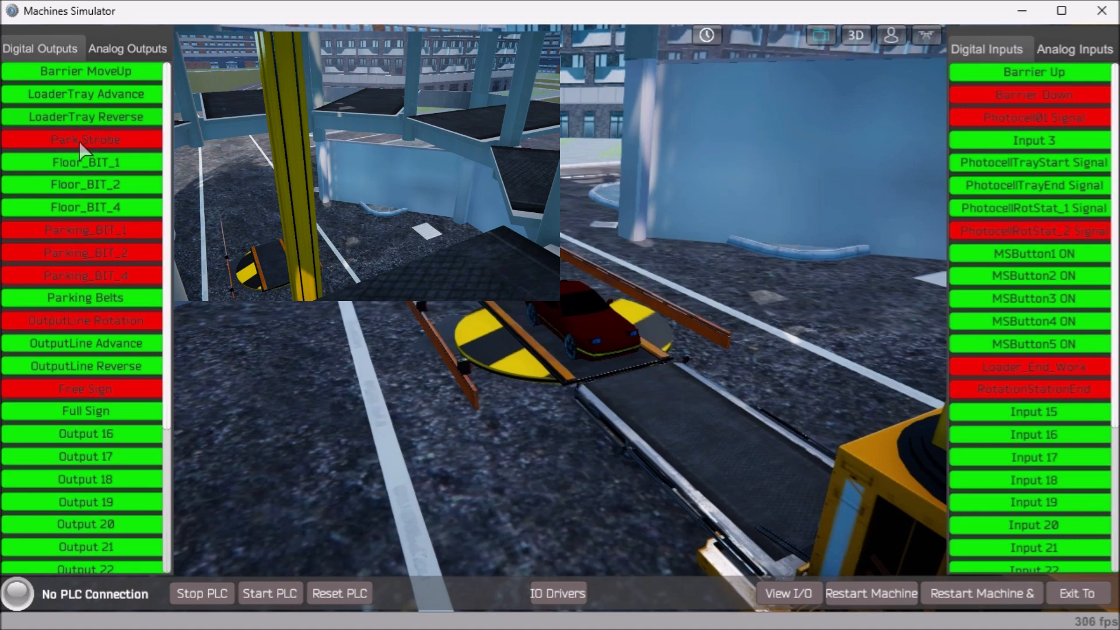
- Release Park Strobe, toggle OutputLine Rotation off and on, then pulse Park Strobe to lower the loader
click(84, 139)
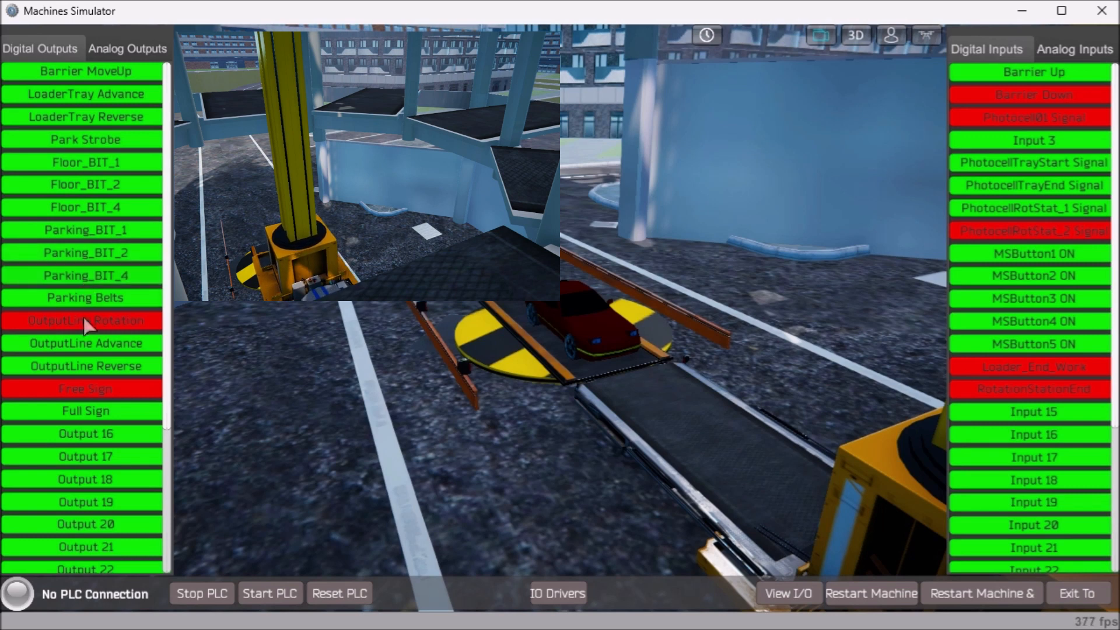
click(85, 320)
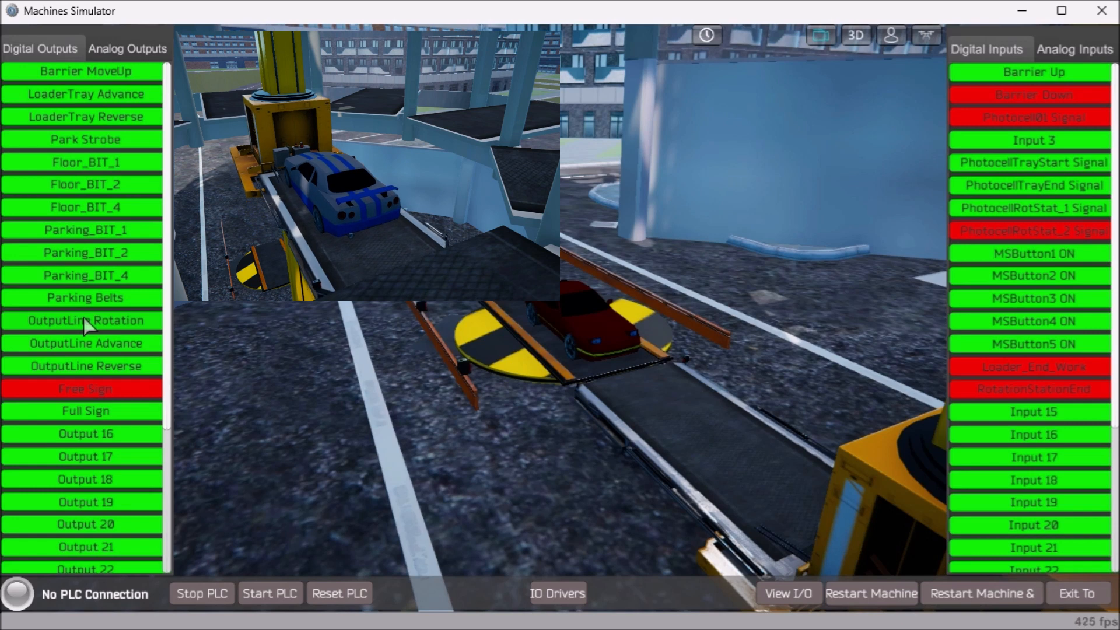
click(84, 319)
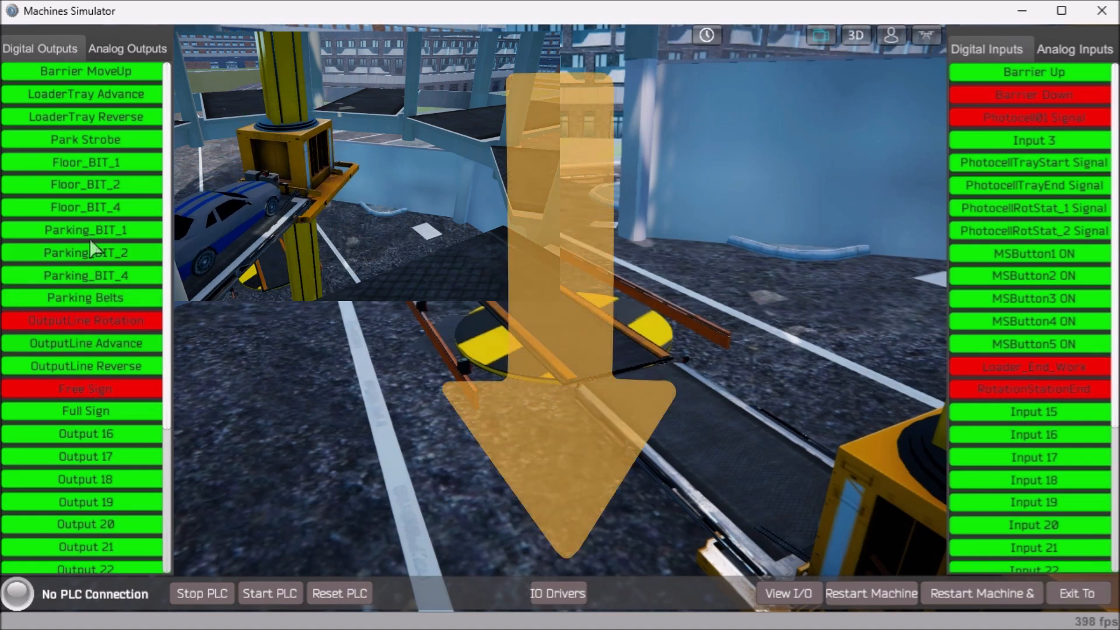
click(84, 139)
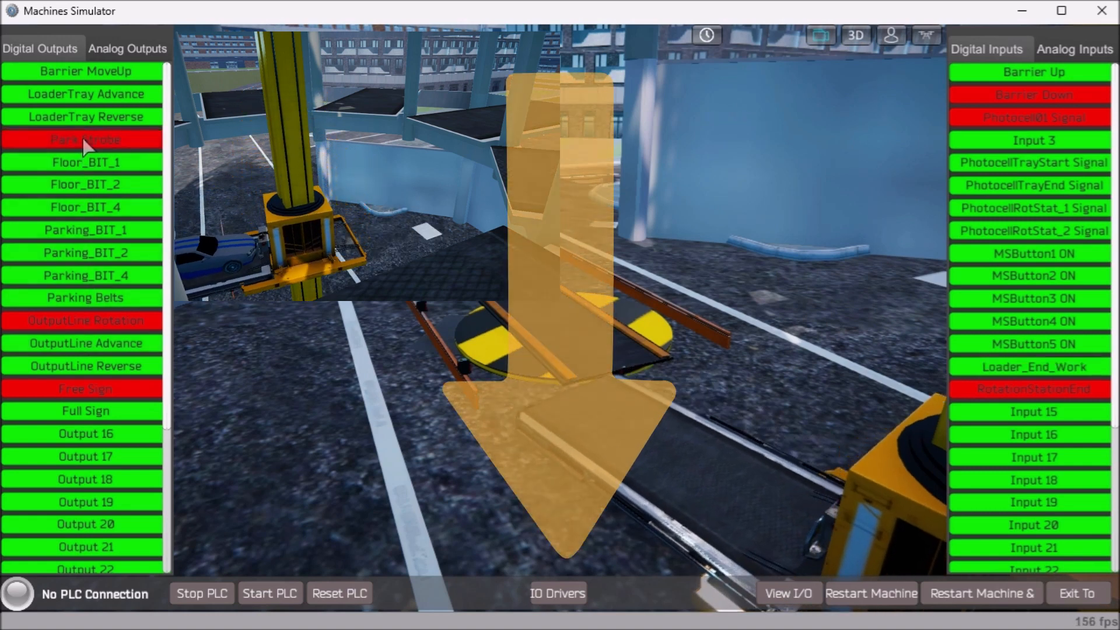